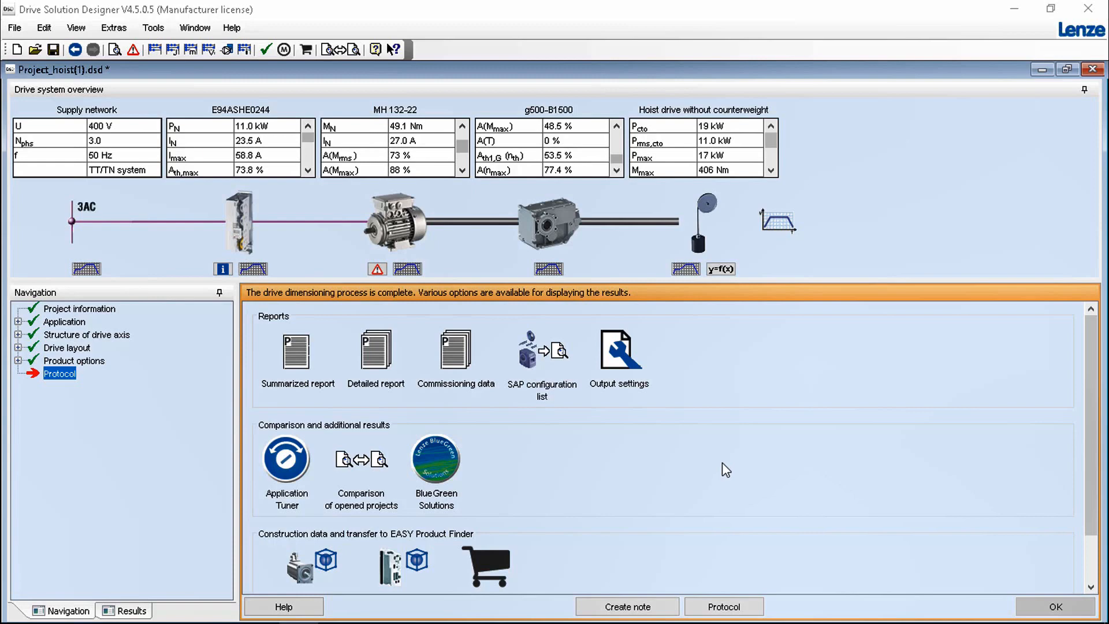
{"action": "mouse_move", "coordinate": [609, 456]}
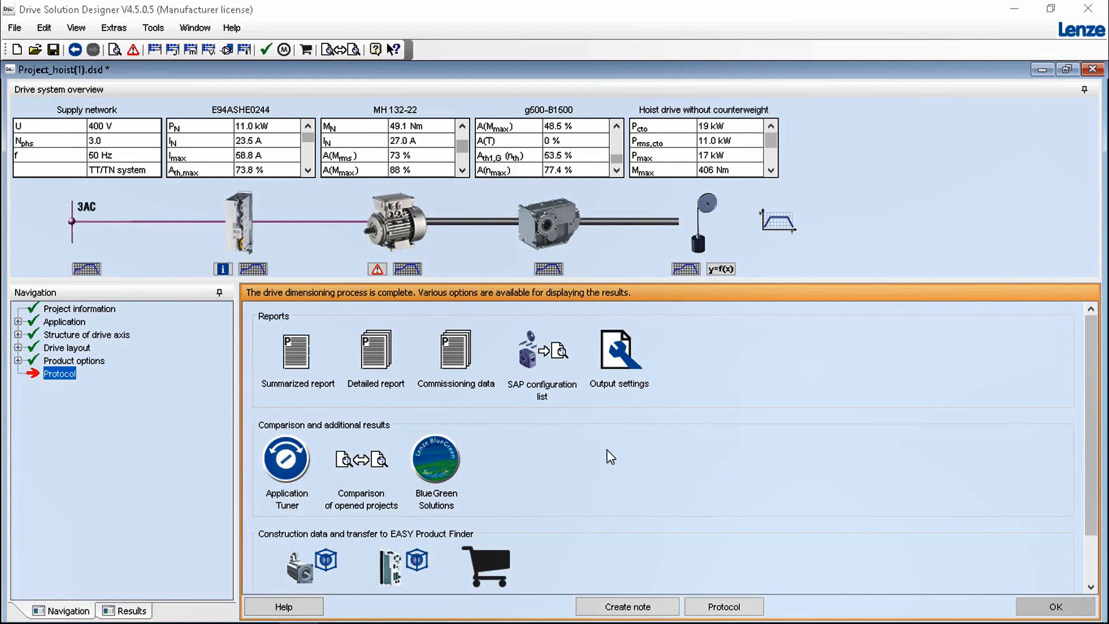
{"action": "mouse_move", "coordinate": [660, 495]}
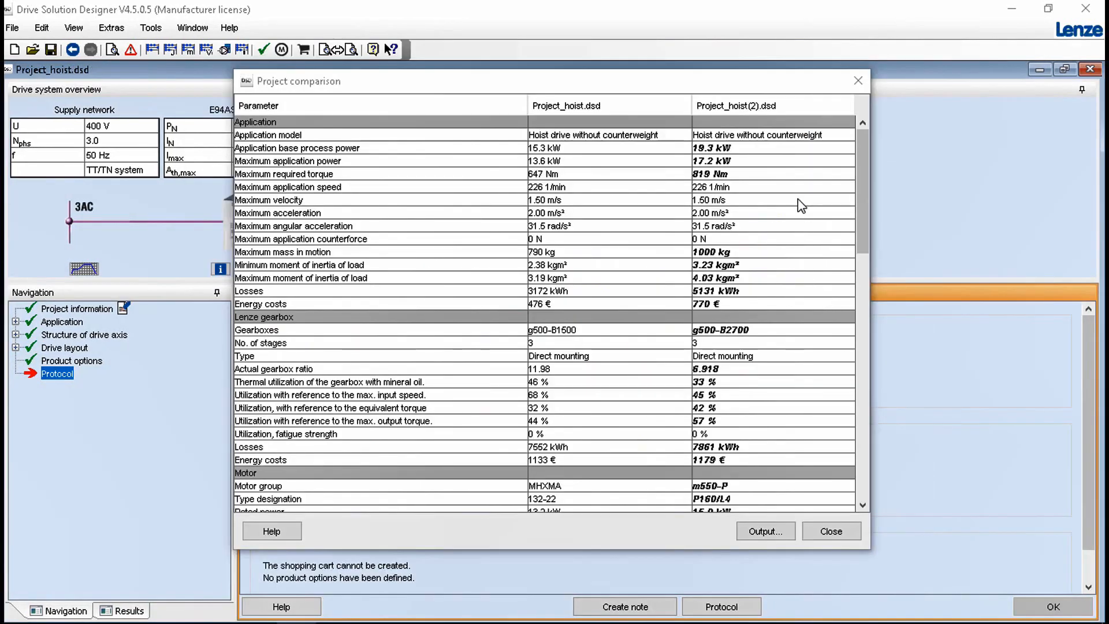
- Scroll down through the Project comparison table of the two open hoist projects
{"action": "scroll", "scroll_direction": "down", "scroll_amount": 3}
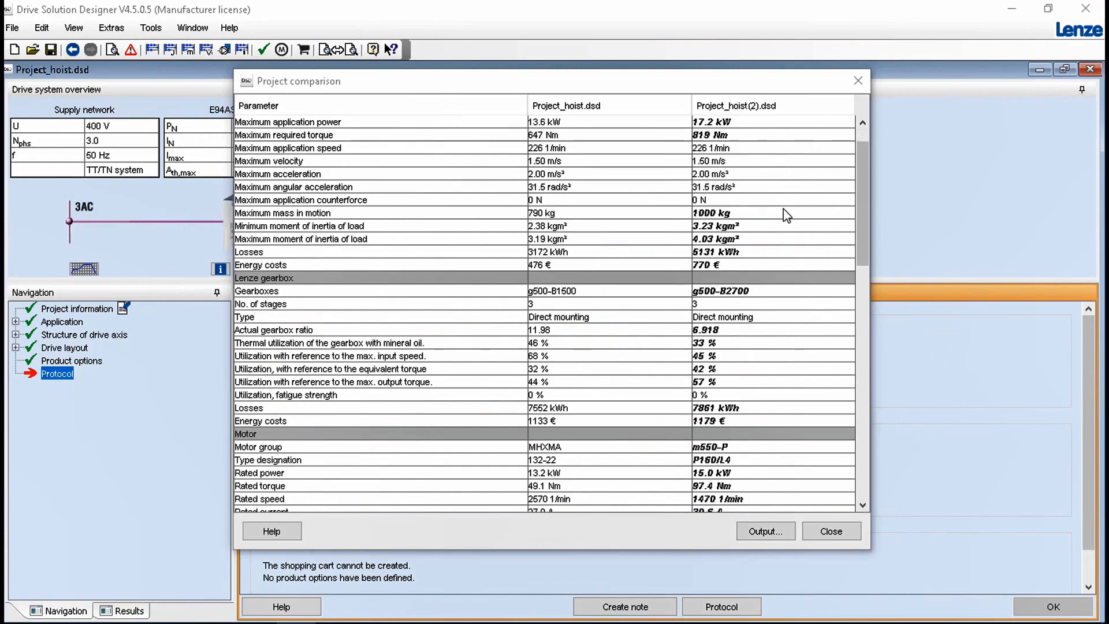
{"action": "scroll", "scroll_direction": "down", "scroll_amount": 3}
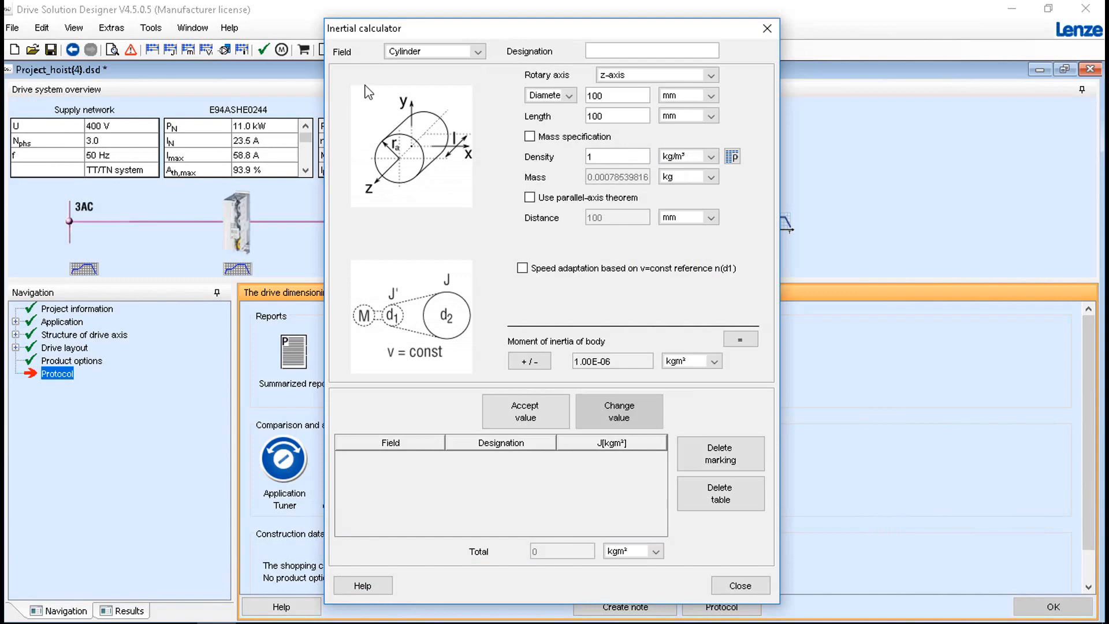
{"action": "mouse_move", "coordinate": [477, 144]}
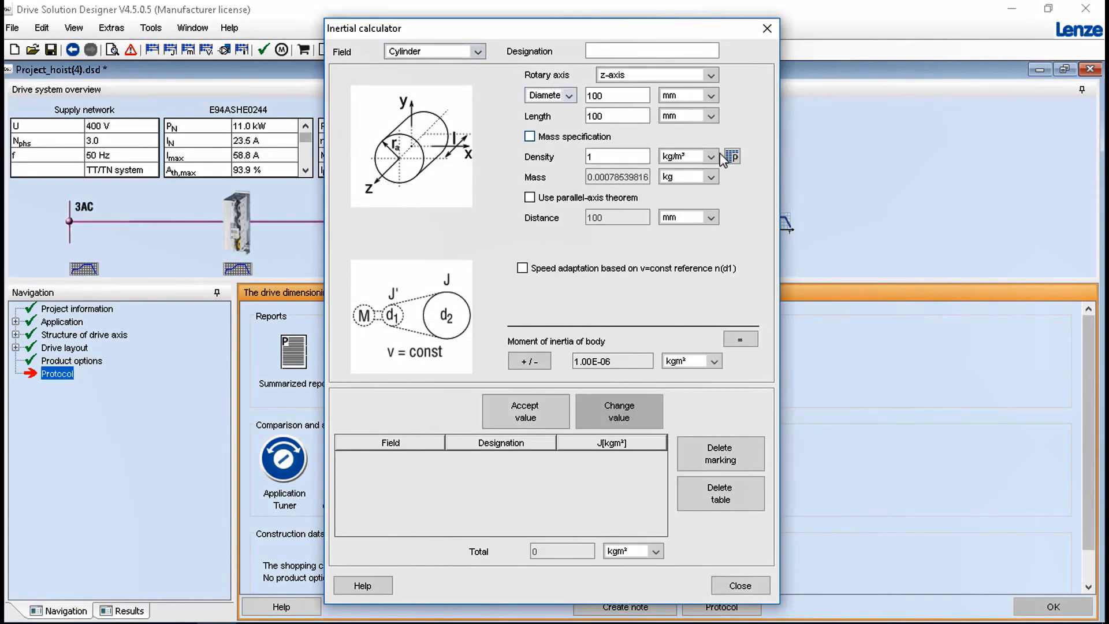
- Open the inertia calculator with Field set to Cylinder and choose the density selection
{"action": "left_click", "coordinate": [731, 156]}
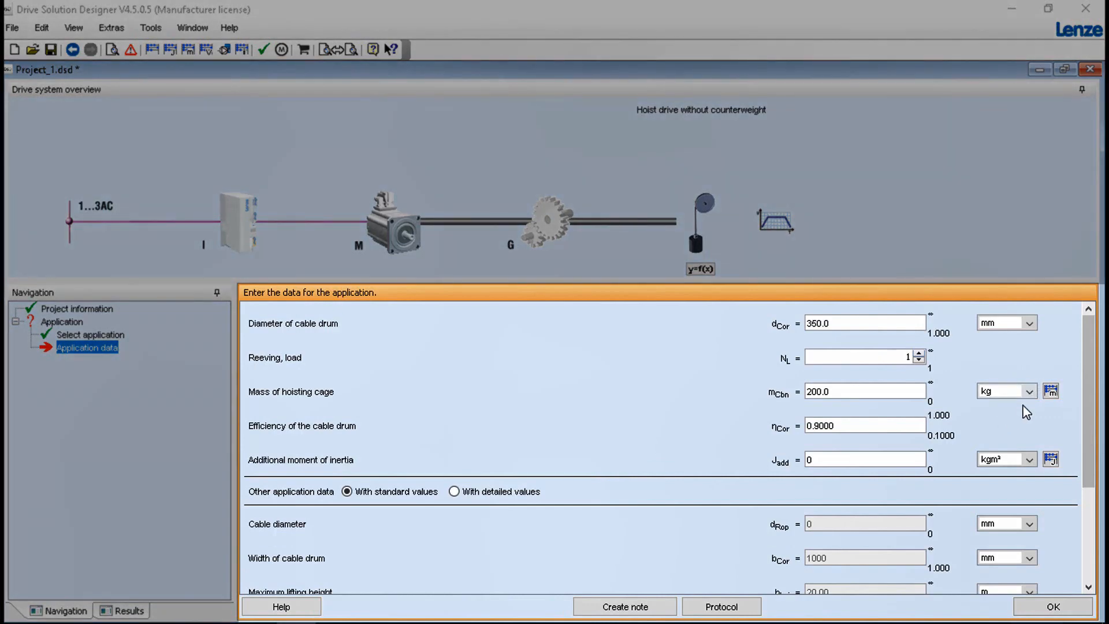
- Change the hoisting cage mass unit from kg to lb, giving 440.9 lb
{"action": "left_click", "coordinate": [1029, 390]}
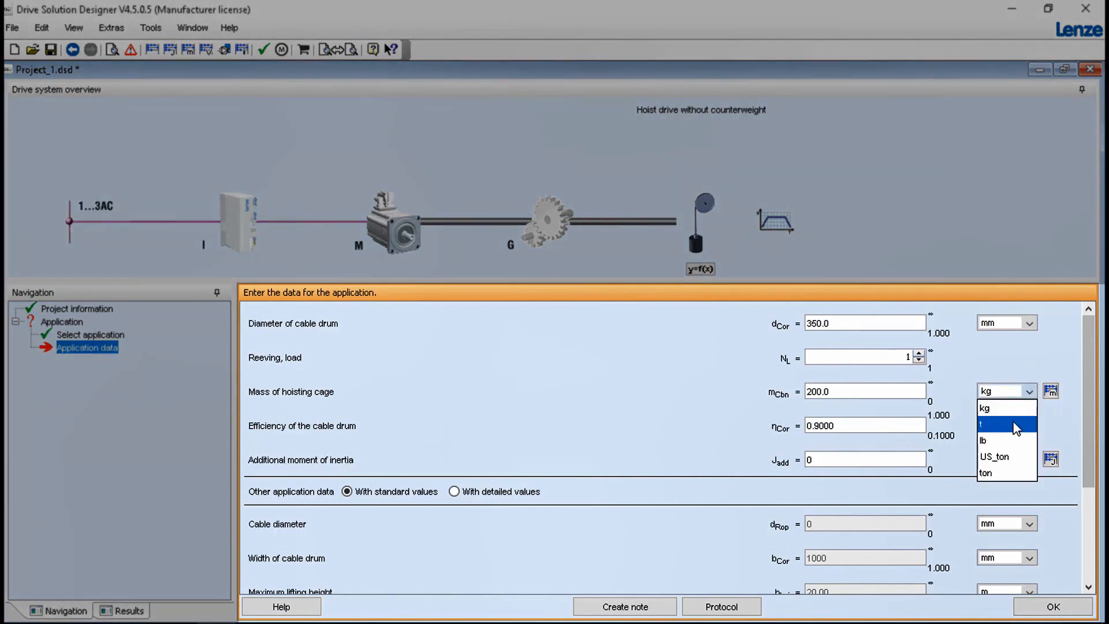
{"action": "mouse_move", "coordinate": [994, 457]}
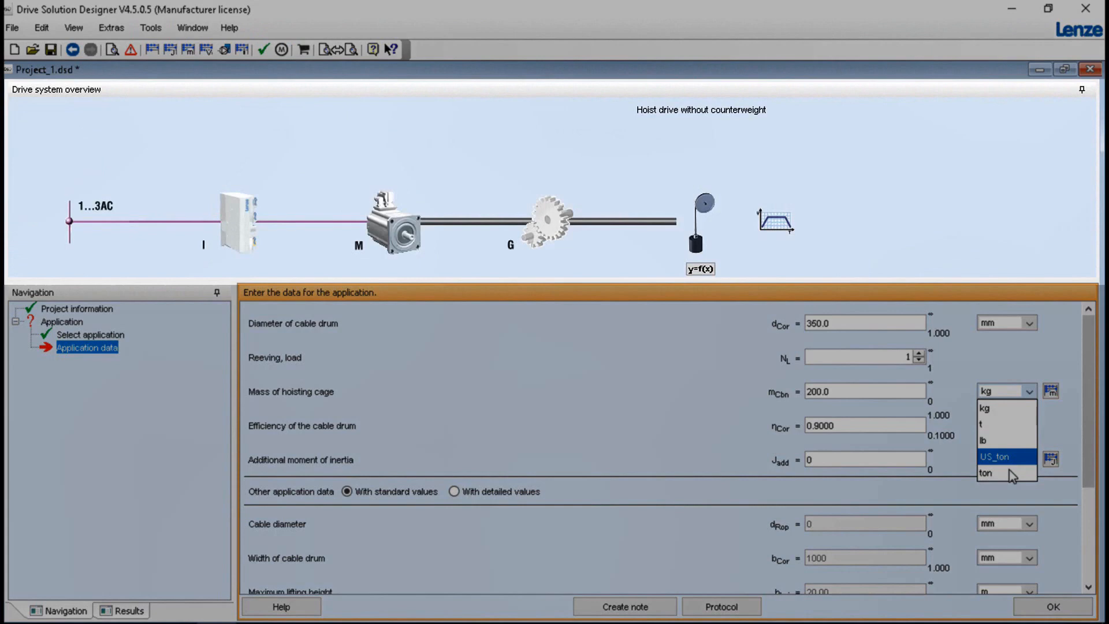
{"action": "left_click", "coordinate": [985, 440]}
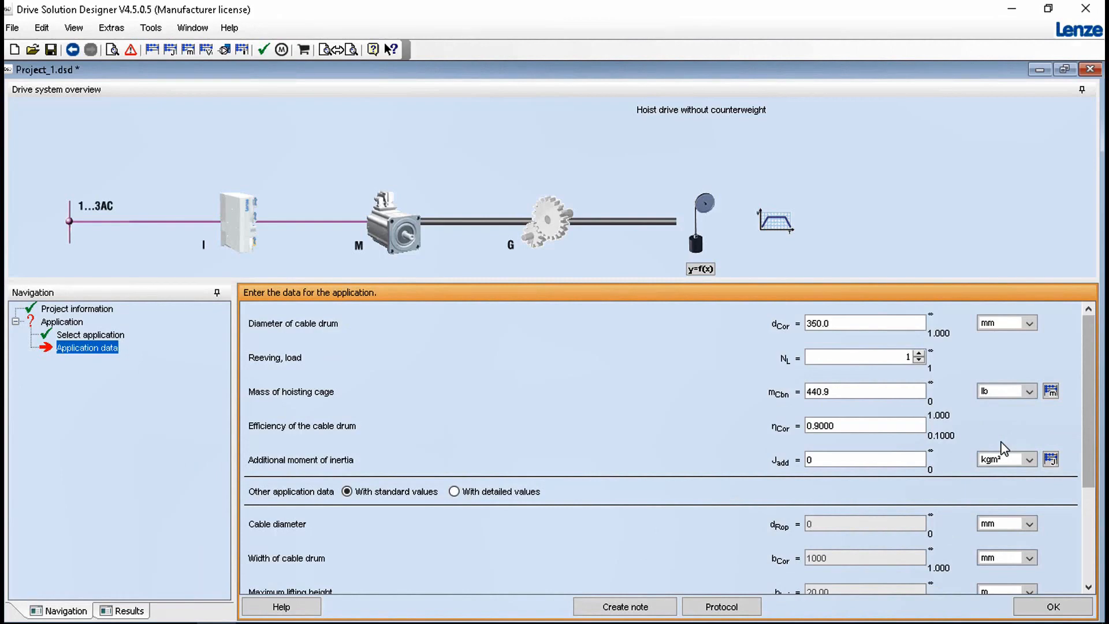
{"action": "mouse_move", "coordinate": [1037, 410]}
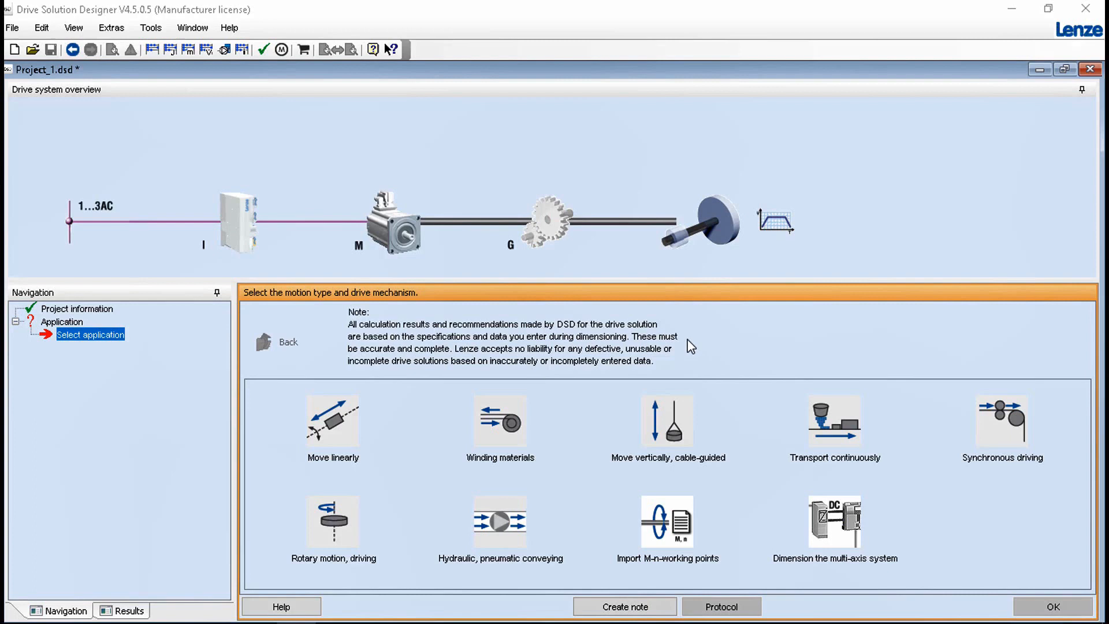
{"action": "mouse_move", "coordinate": [333, 442]}
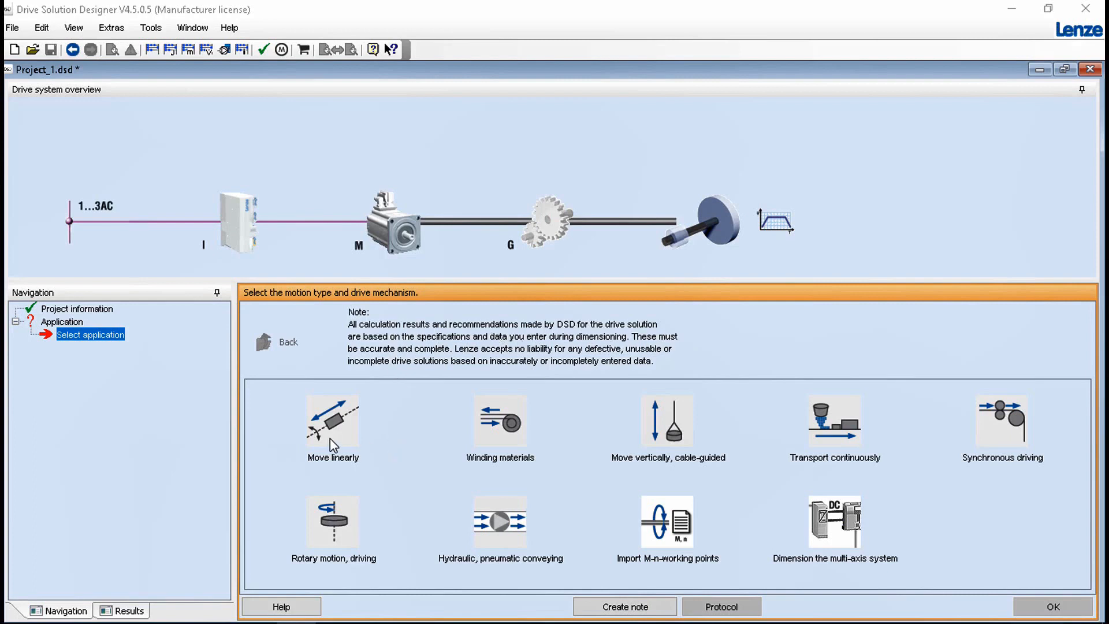
{"action": "mouse_move", "coordinate": [499, 438]}
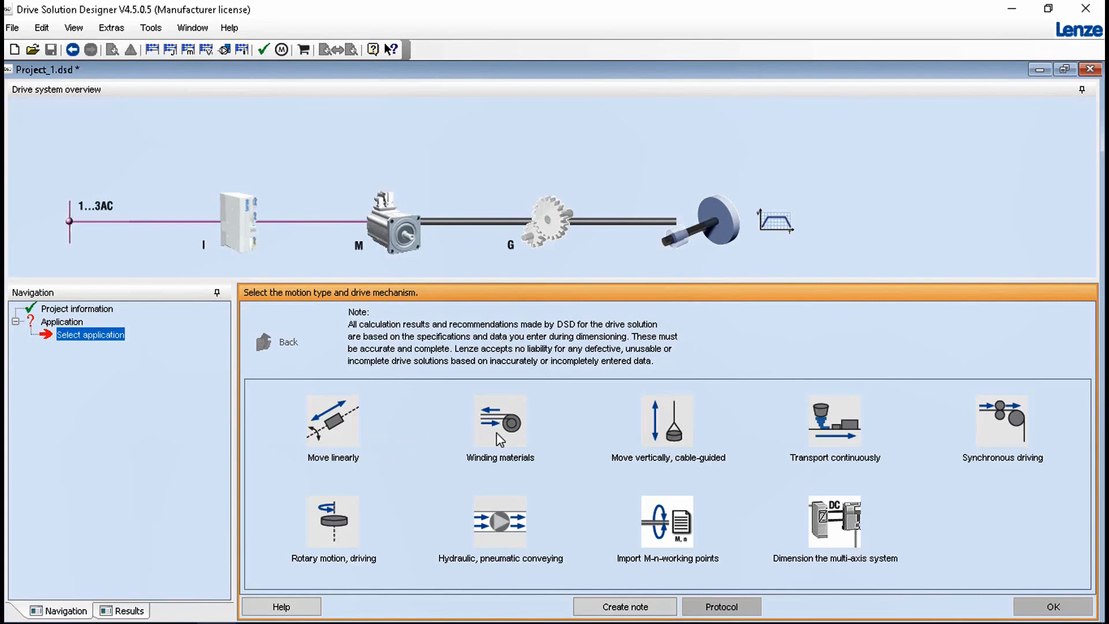
{"action": "mouse_move", "coordinate": [621, 464]}
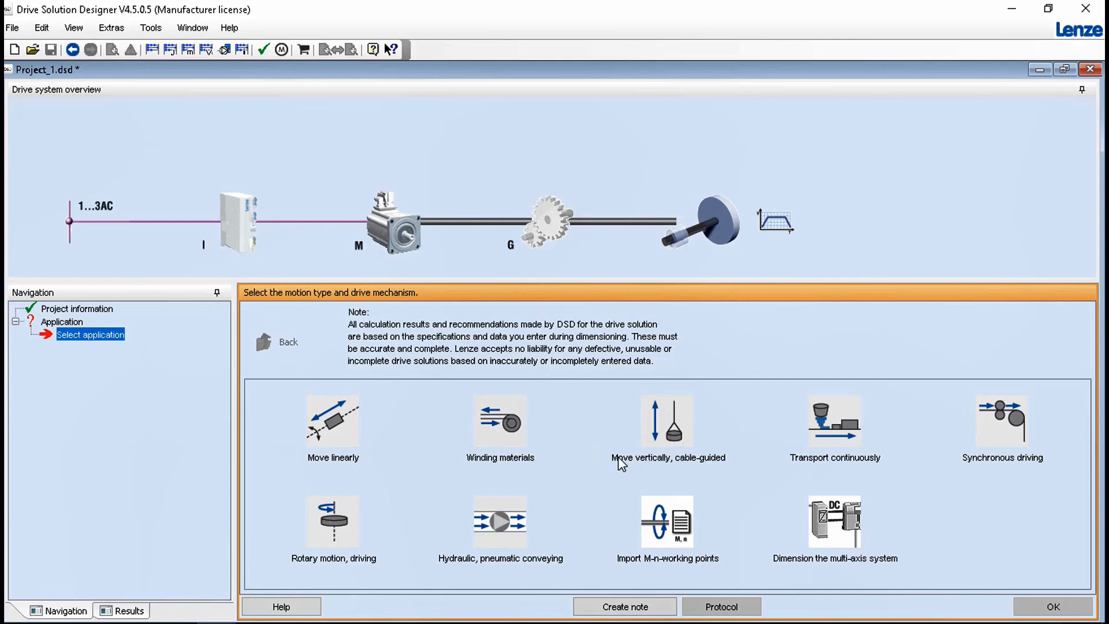
- Select 'Move vertically, cable-guided' as the application's motion type
{"action": "left_click", "coordinate": [499, 419]}
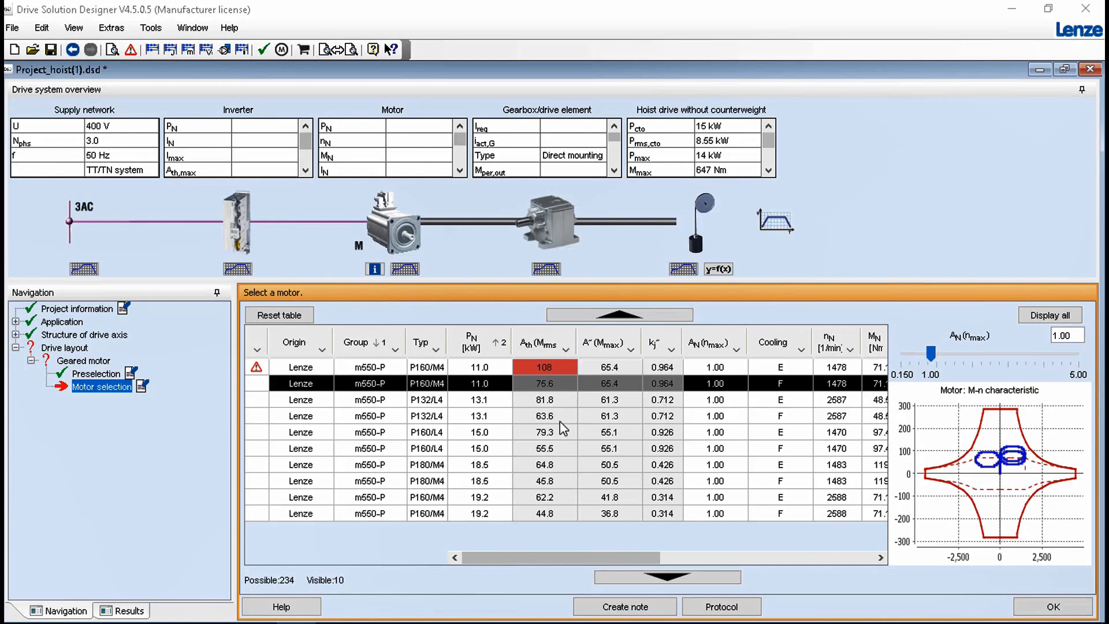
- Compare the 13.1 kW P132/L4 and 15.0 kW P160/L4 motors, then open the summarized report
{"action": "left_click", "coordinate": [544, 416]}
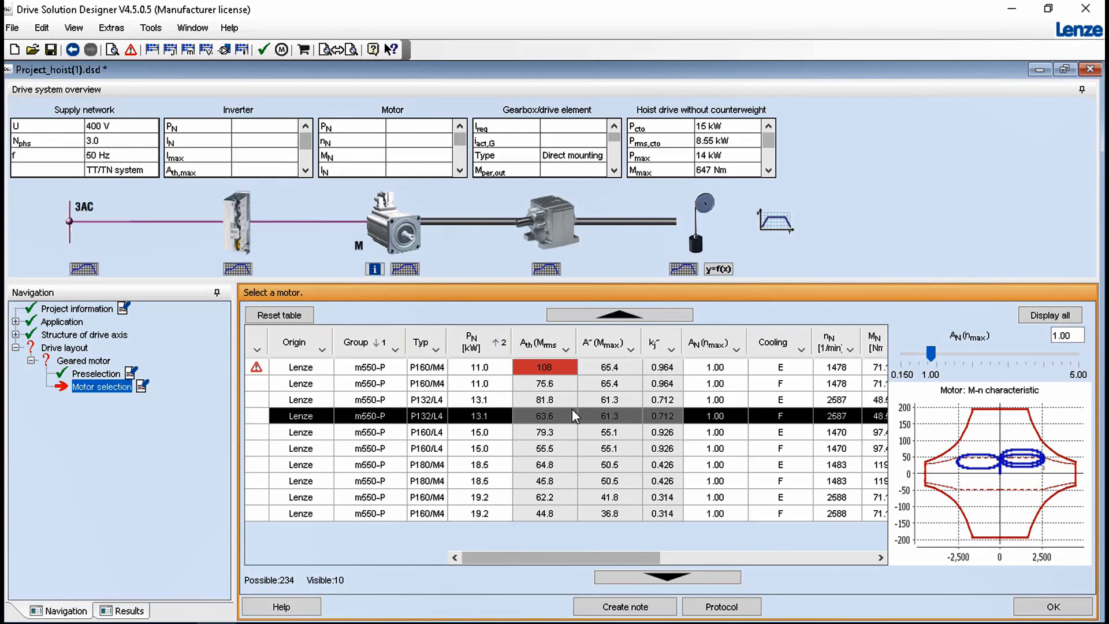
{"action": "mouse_move", "coordinate": [1043, 478]}
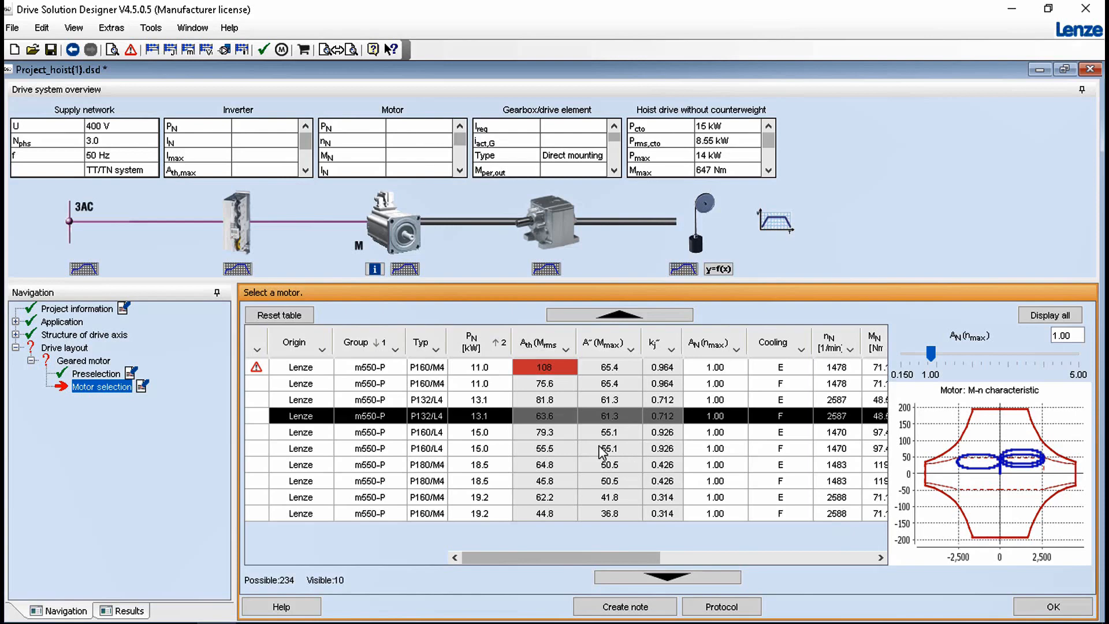
{"action": "left_click", "coordinate": [544, 447]}
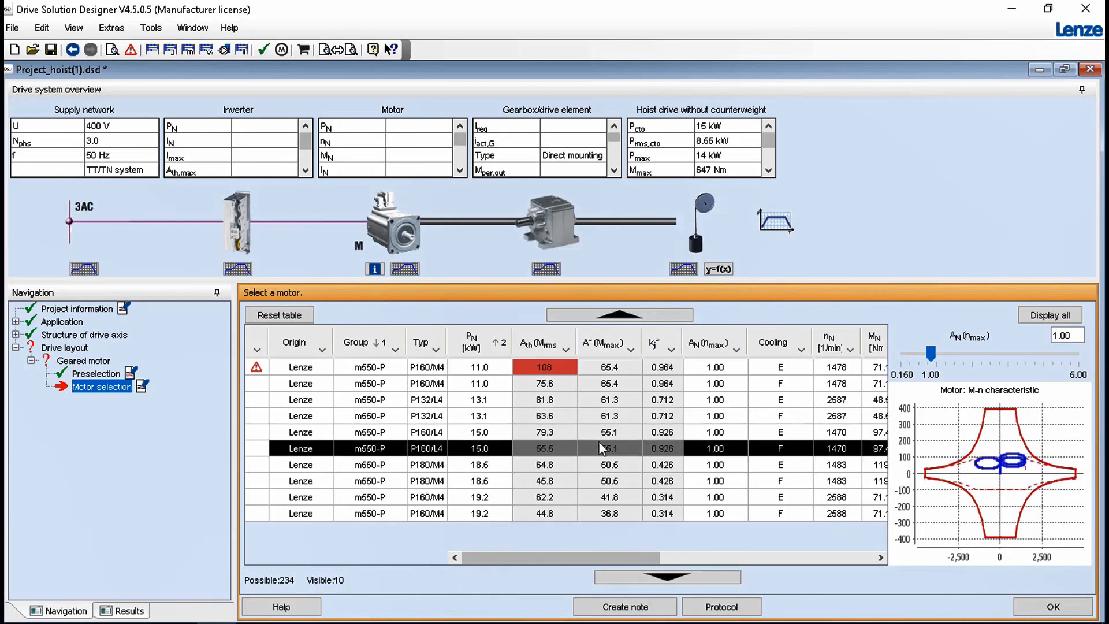
{"action": "mouse_move", "coordinate": [594, 429]}
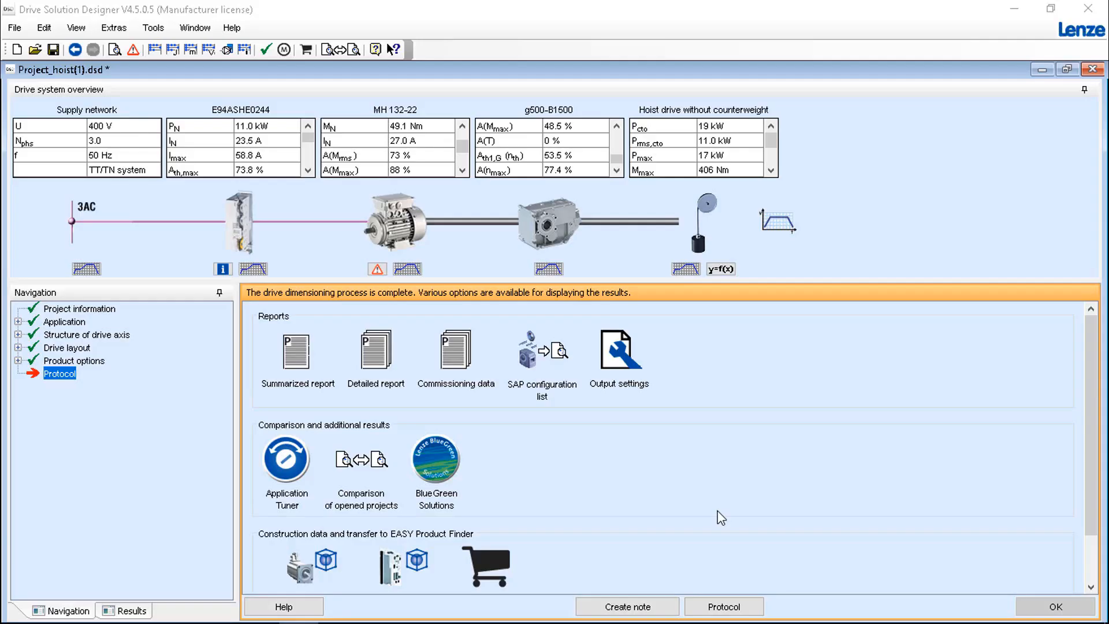
{"action": "left_click", "coordinate": [296, 350]}
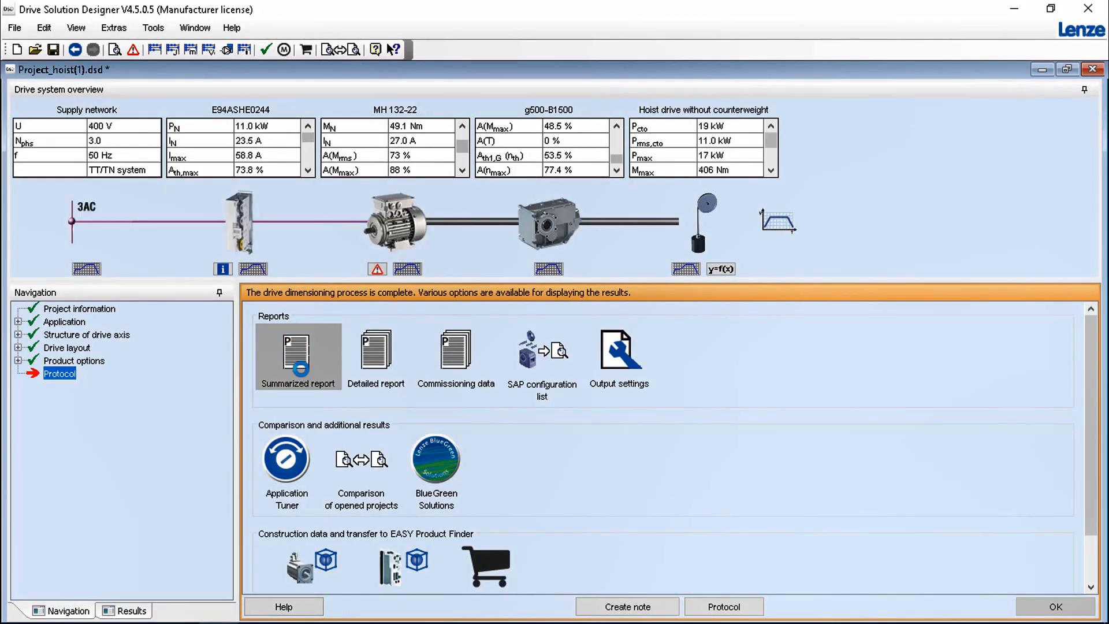
{"action": "left_click", "coordinate": [297, 355]}
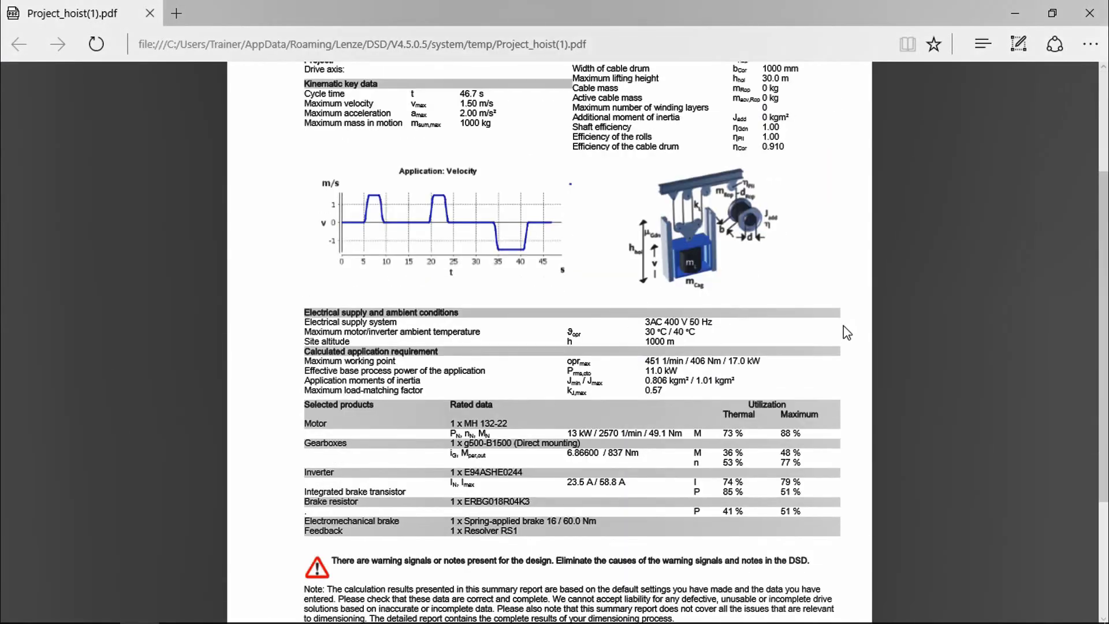
{"action": "scroll", "scroll_direction": "down", "scroll_amount": 3}
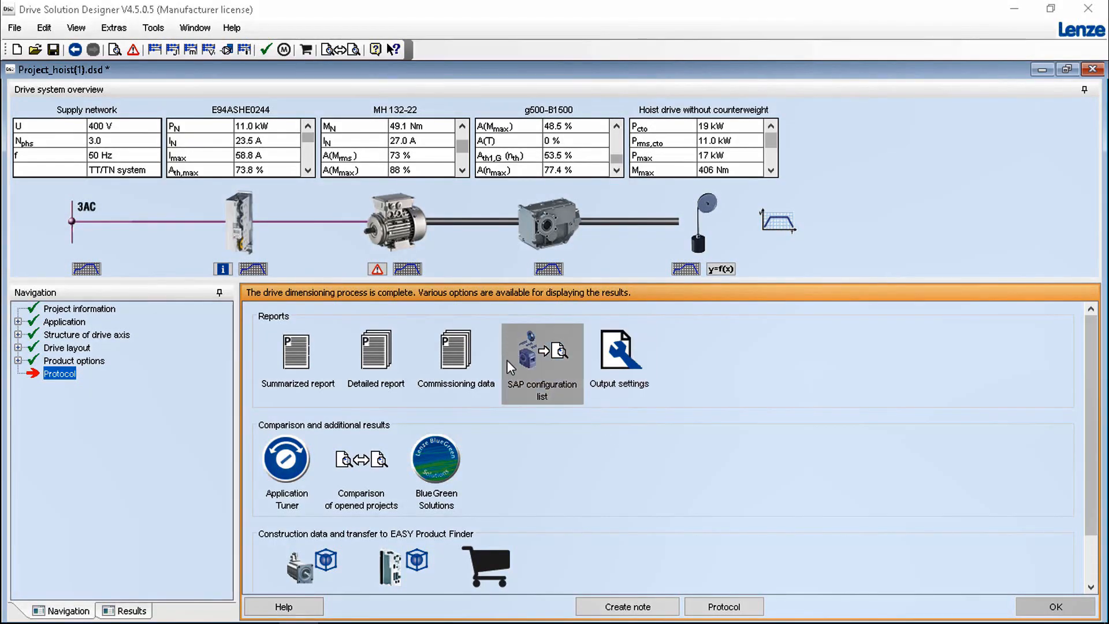
{"action": "mouse_move", "coordinate": [558, 402]}
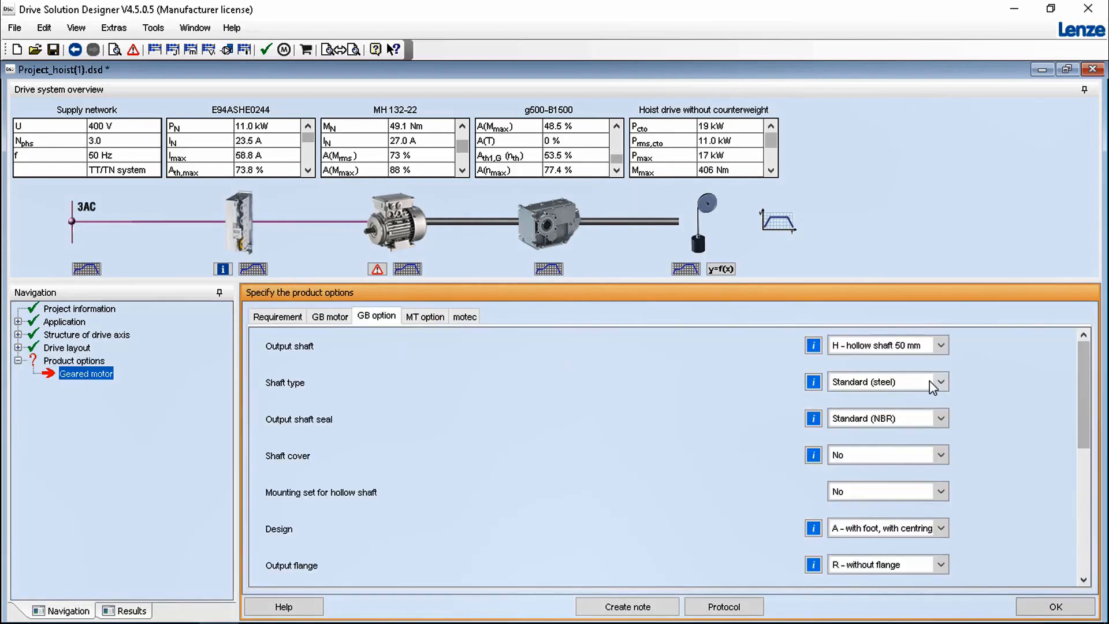
{"action": "left_click", "coordinate": [939, 382]}
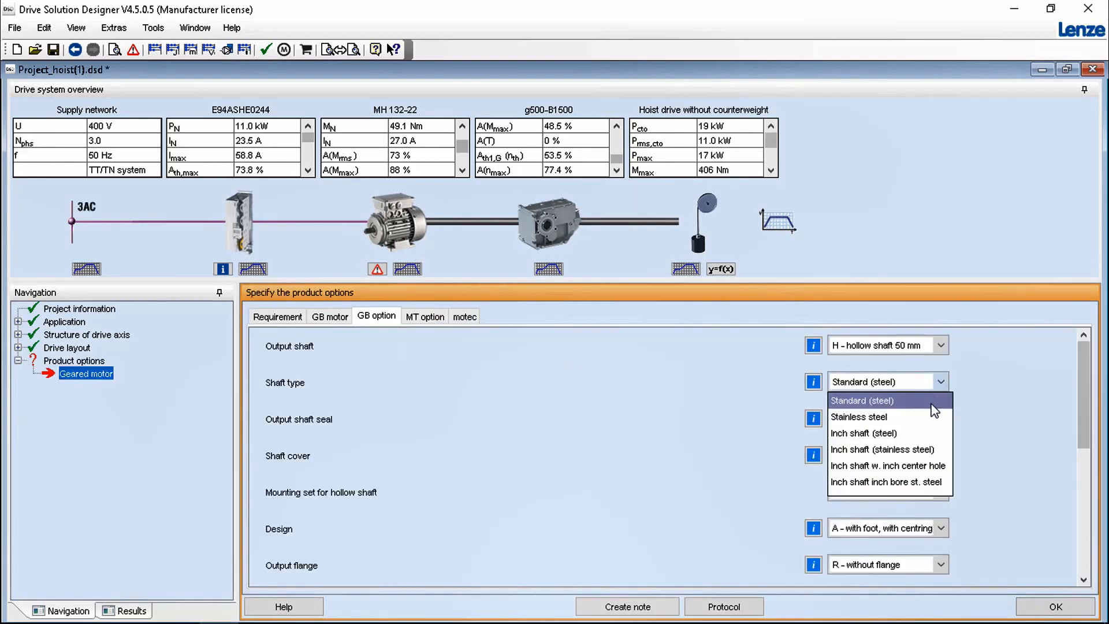
{"action": "mouse_move", "coordinate": [863, 432]}
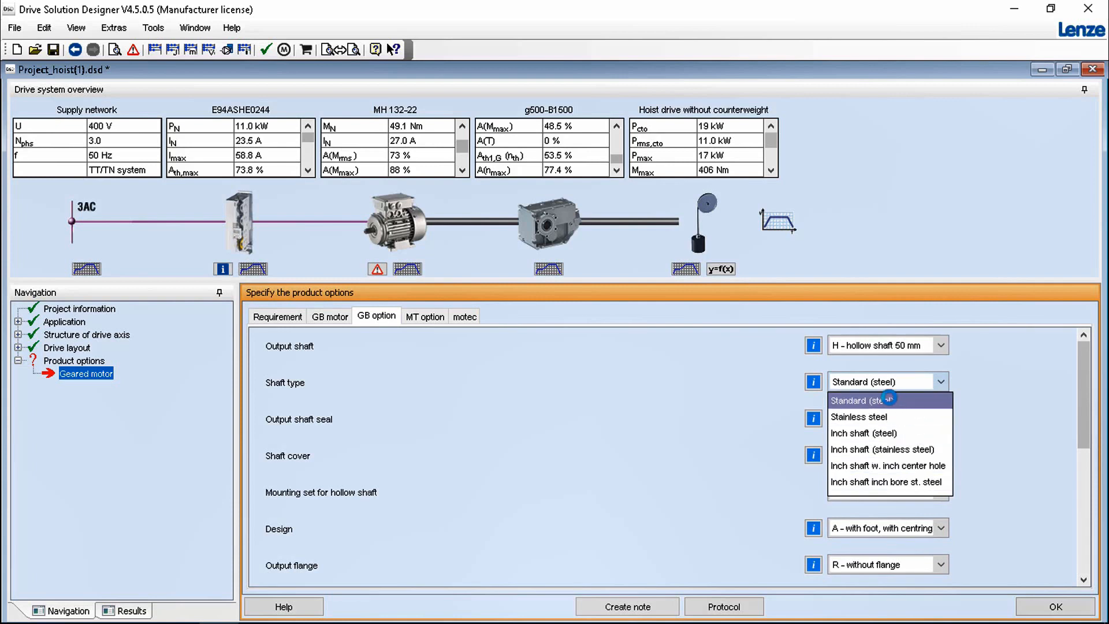
{"action": "left_click", "coordinate": [863, 400]}
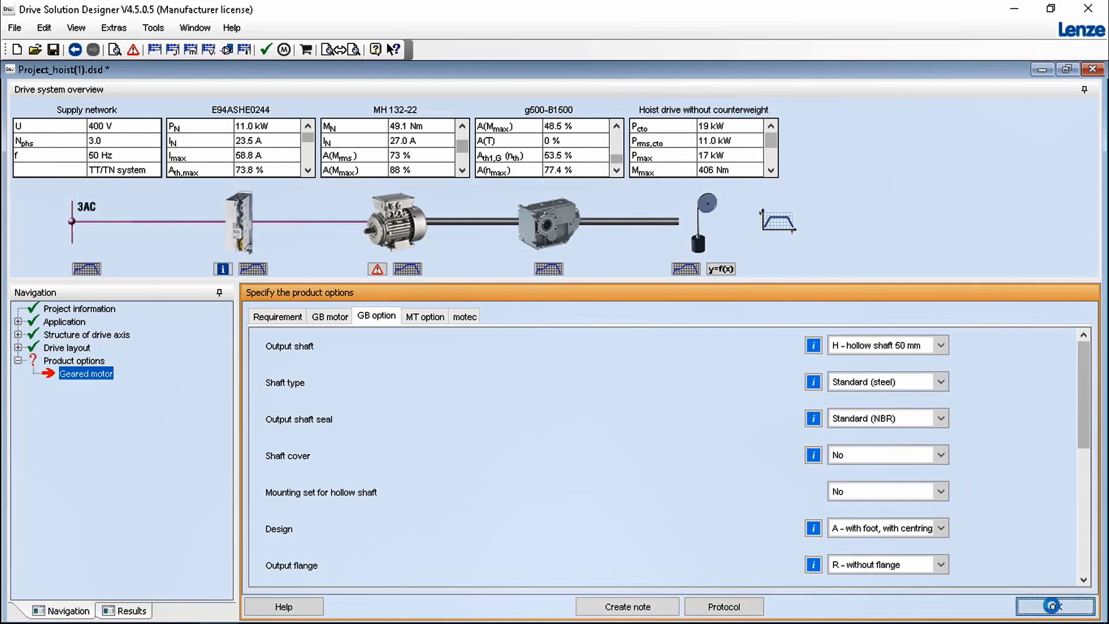
{"action": "left_click", "coordinate": [1055, 606]}
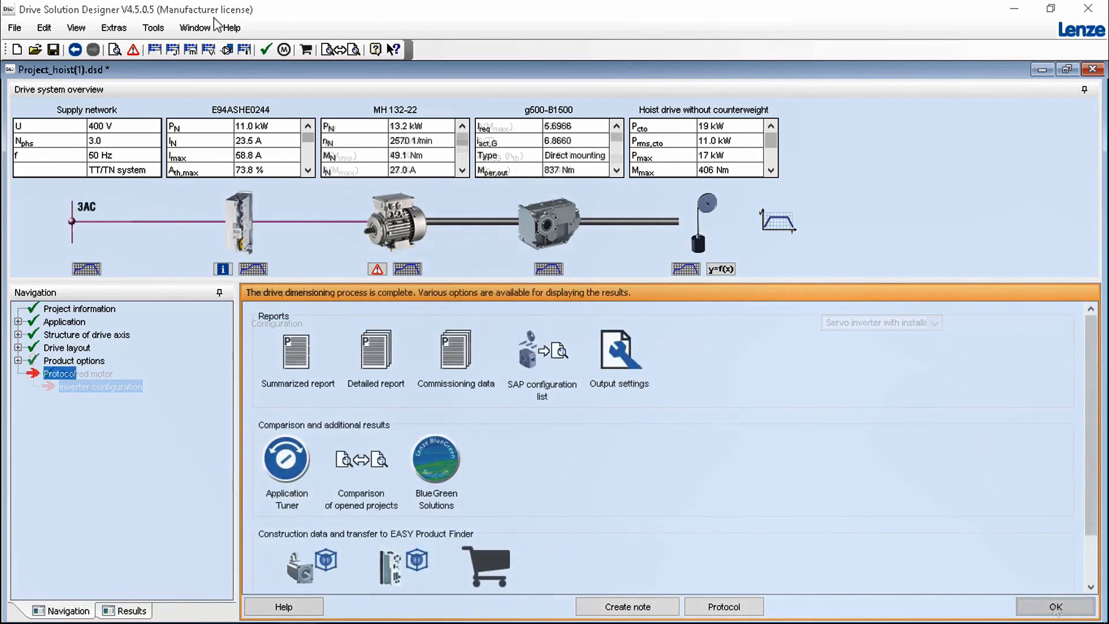
- Launch MotionDesigner from the Tools menu
{"action": "left_click", "coordinate": [152, 28]}
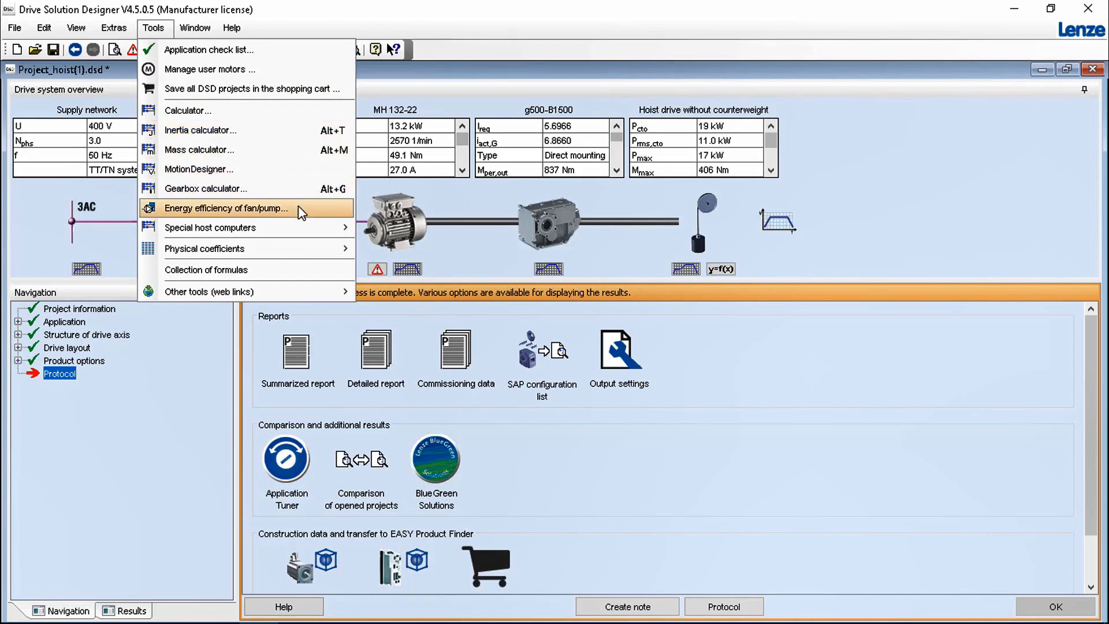
{"action": "mouse_move", "coordinate": [211, 169]}
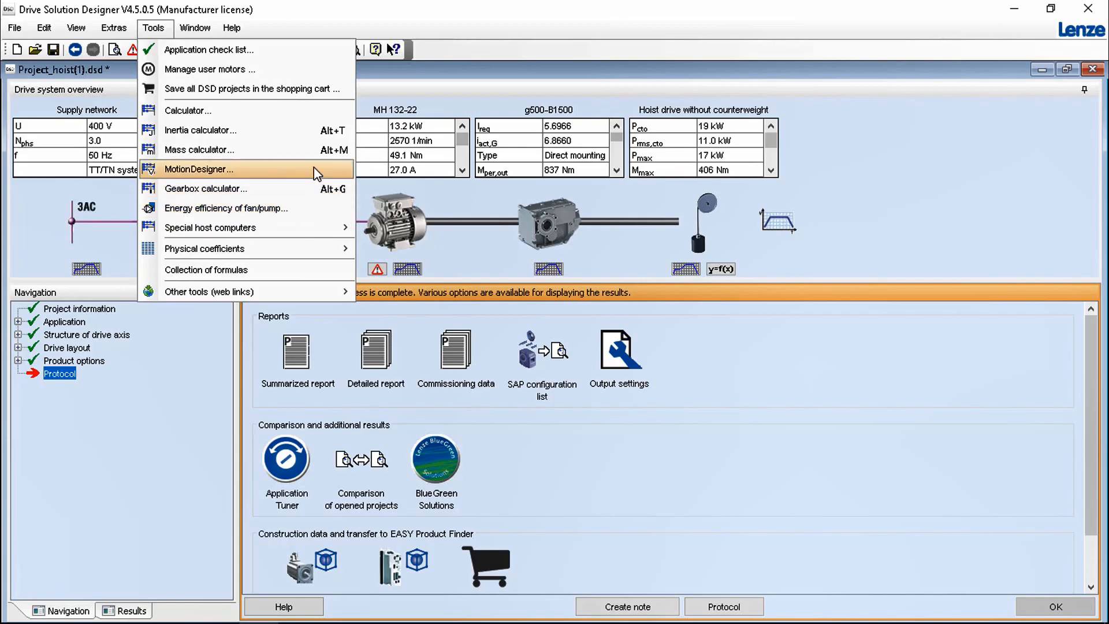
{"action": "left_click", "coordinate": [199, 169]}
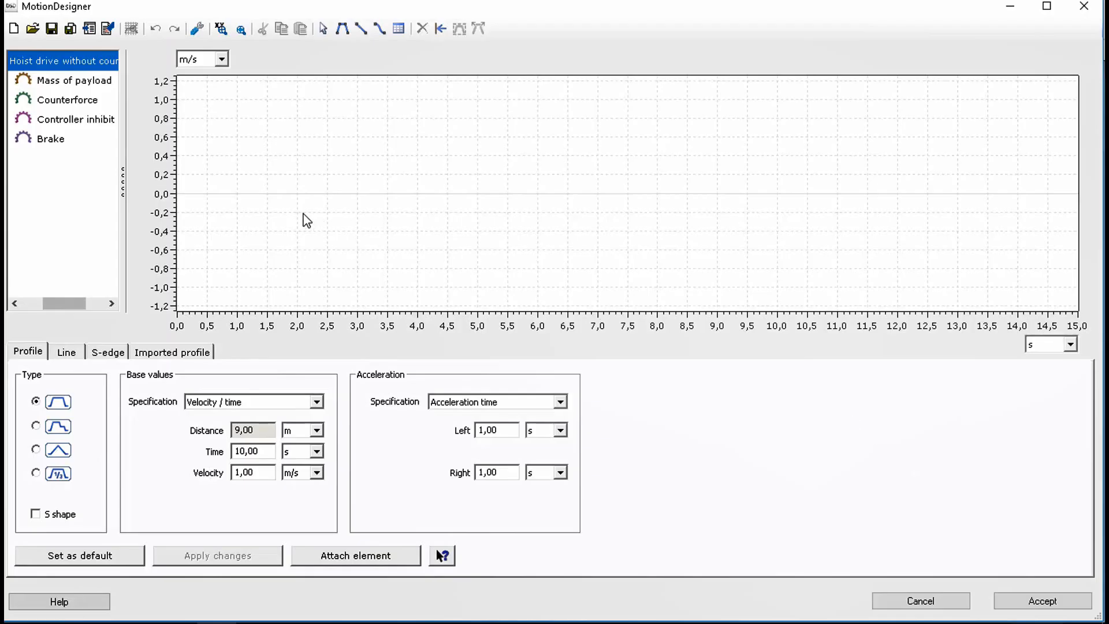
{"action": "mouse_move", "coordinate": [312, 412]}
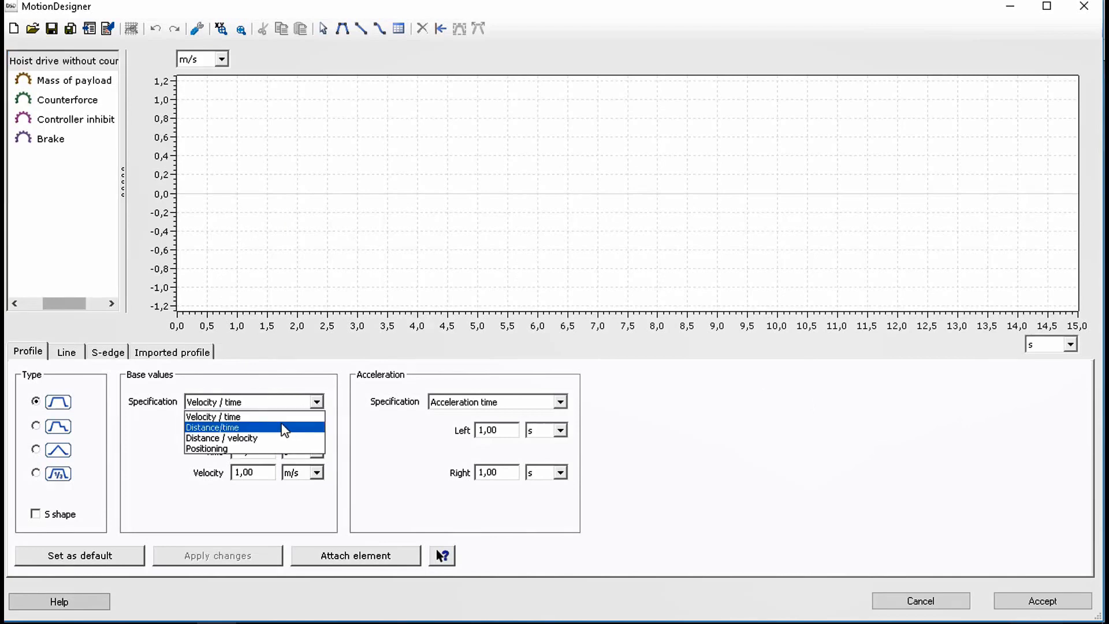
- Reflect the second trapezoid on the time axis for negative-velocity lowering, then accept the profile
{"action": "left_click", "coordinate": [212, 426]}
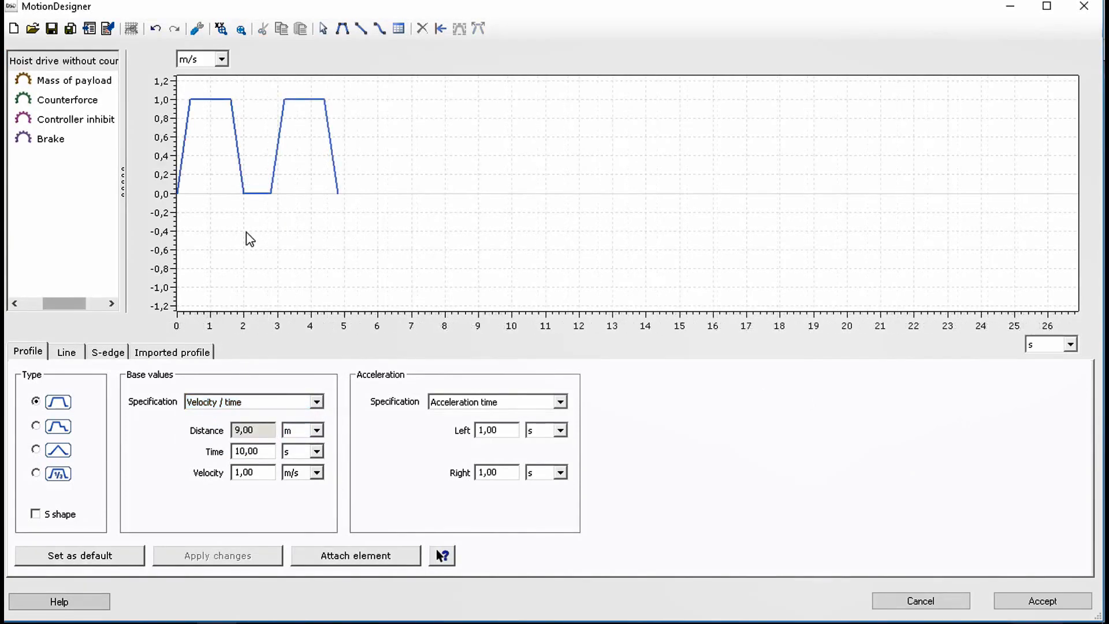
{"action": "left_click", "coordinate": [303, 145]}
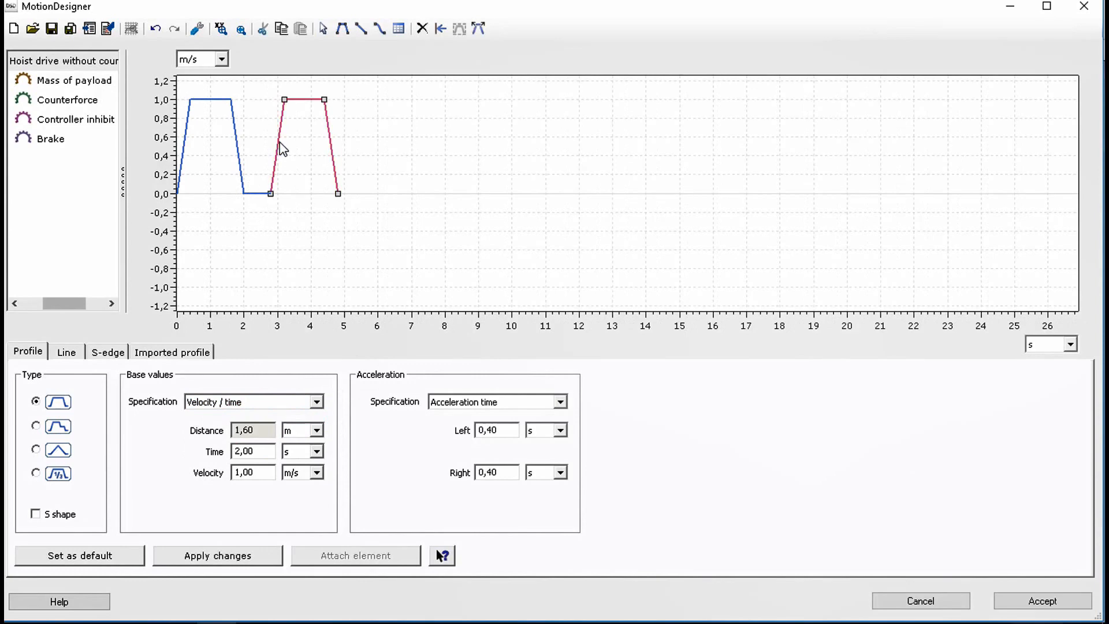
{"action": "right_click", "coordinate": [281, 148]}
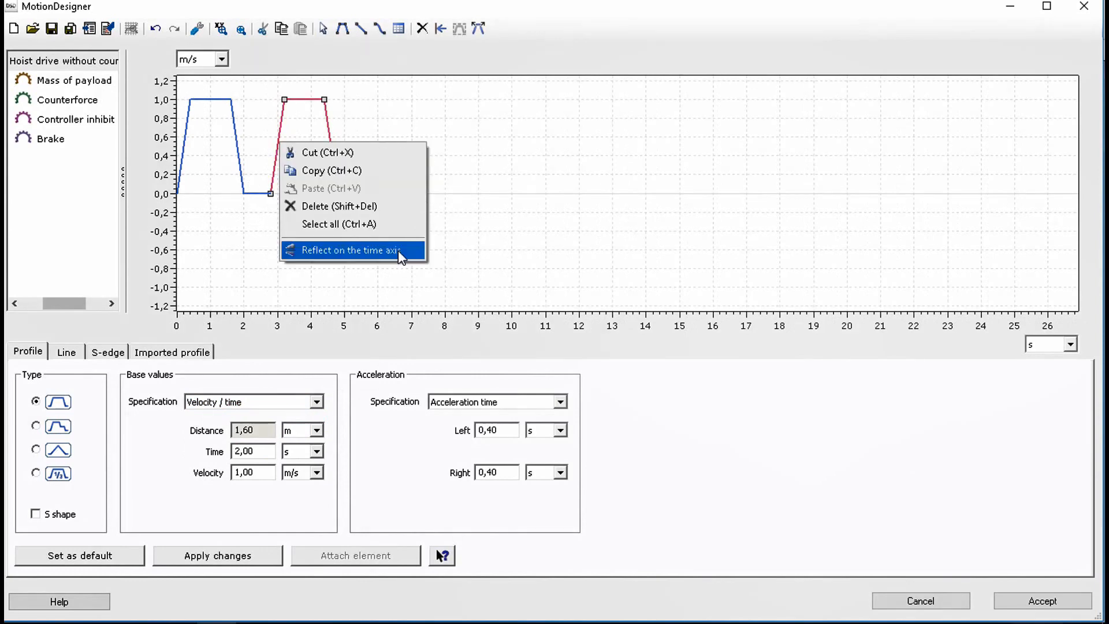
{"action": "left_click", "coordinate": [349, 249]}
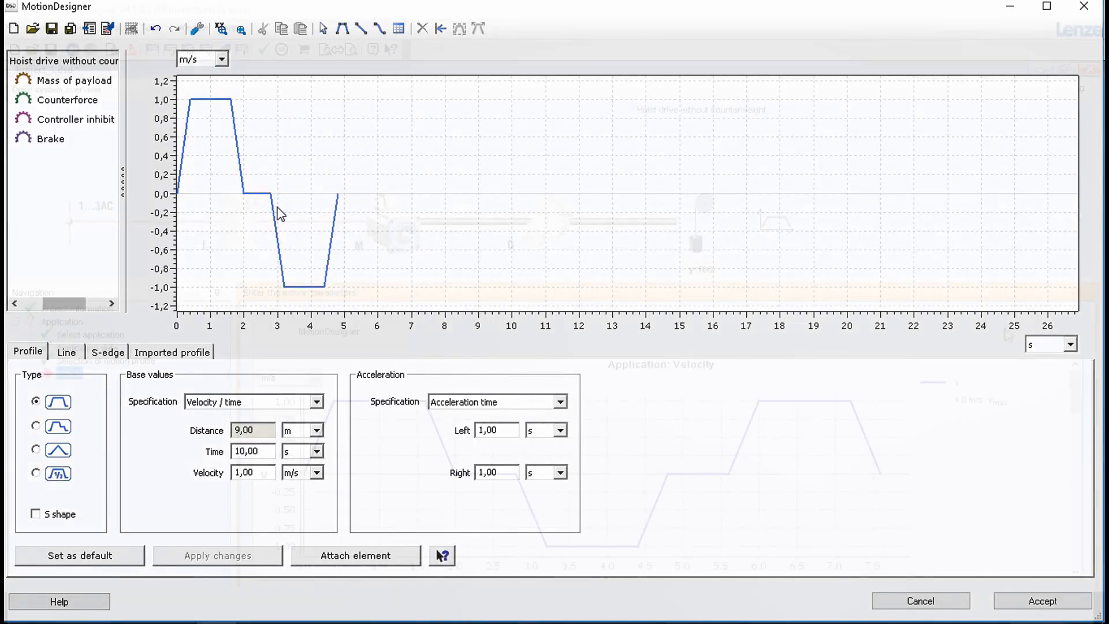
{"action": "left_click", "coordinate": [1041, 601]}
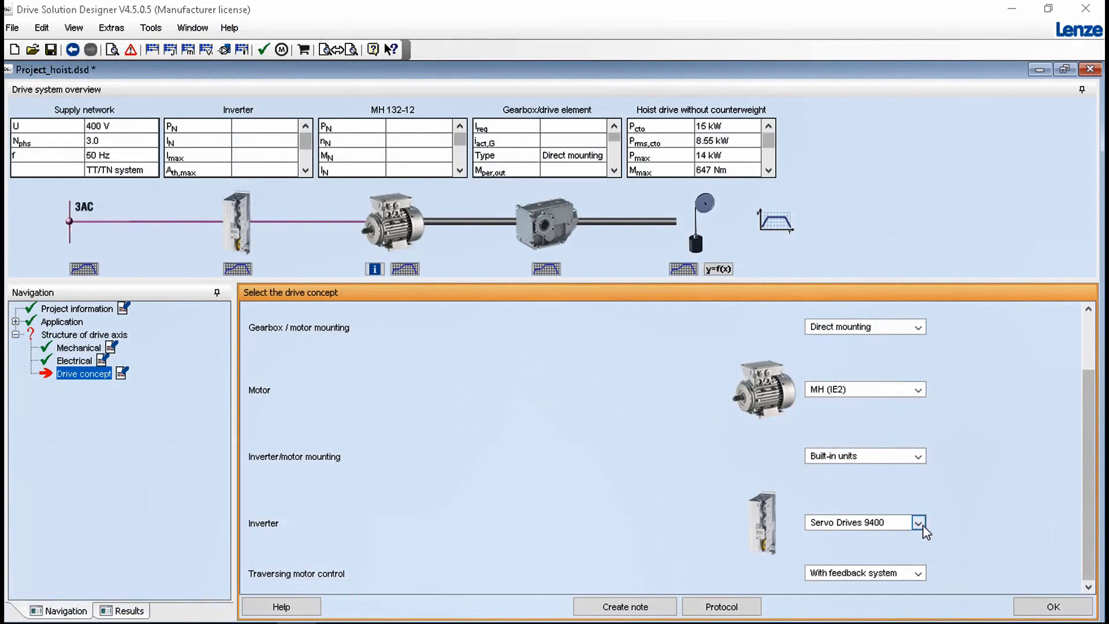
- Switch the inverter dropdown to Inverter Drives 8400 in place of Servo Drives 9400
{"action": "left_click", "coordinate": [918, 523]}
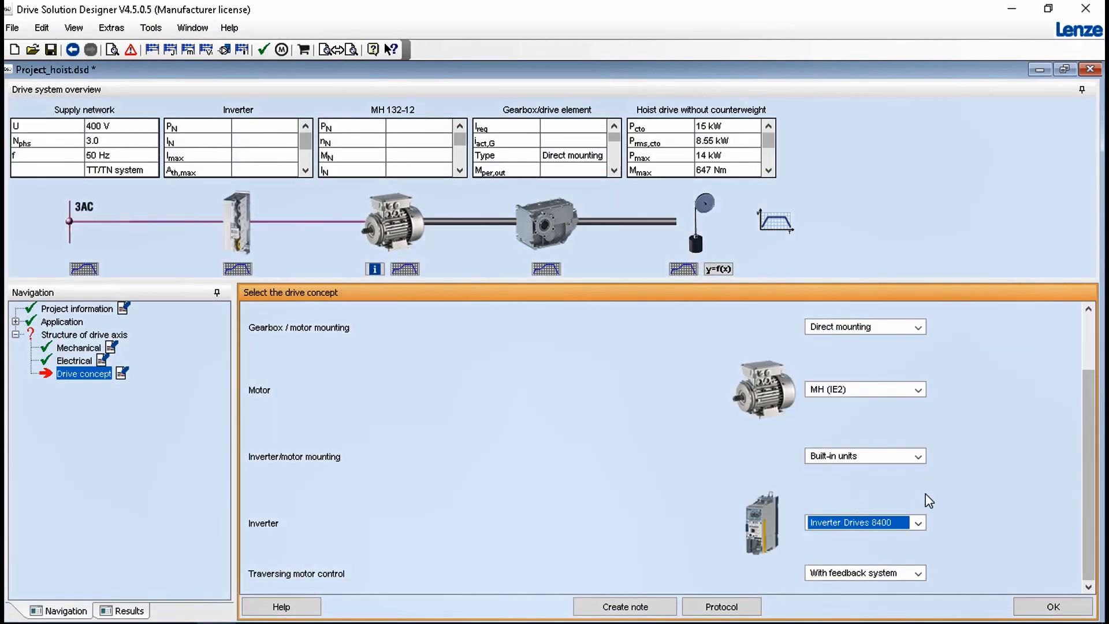
{"action": "mouse_move", "coordinate": [972, 519]}
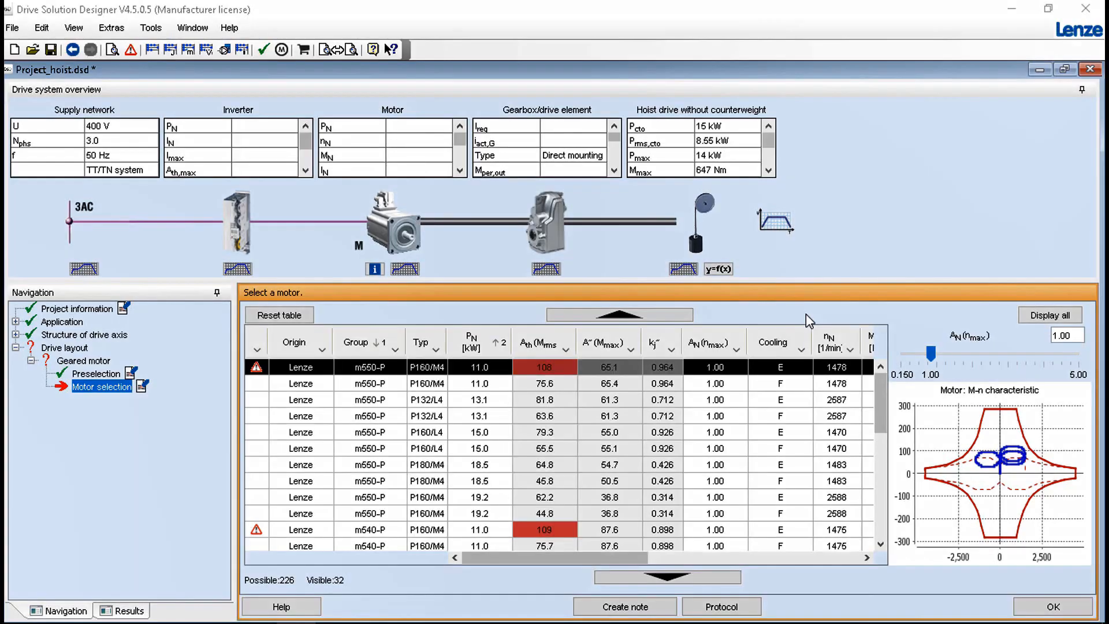
- Filter the motor Group column to m540-P and choose the 13.1 kW P132/L4
{"action": "left_click", "coordinate": [395, 348]}
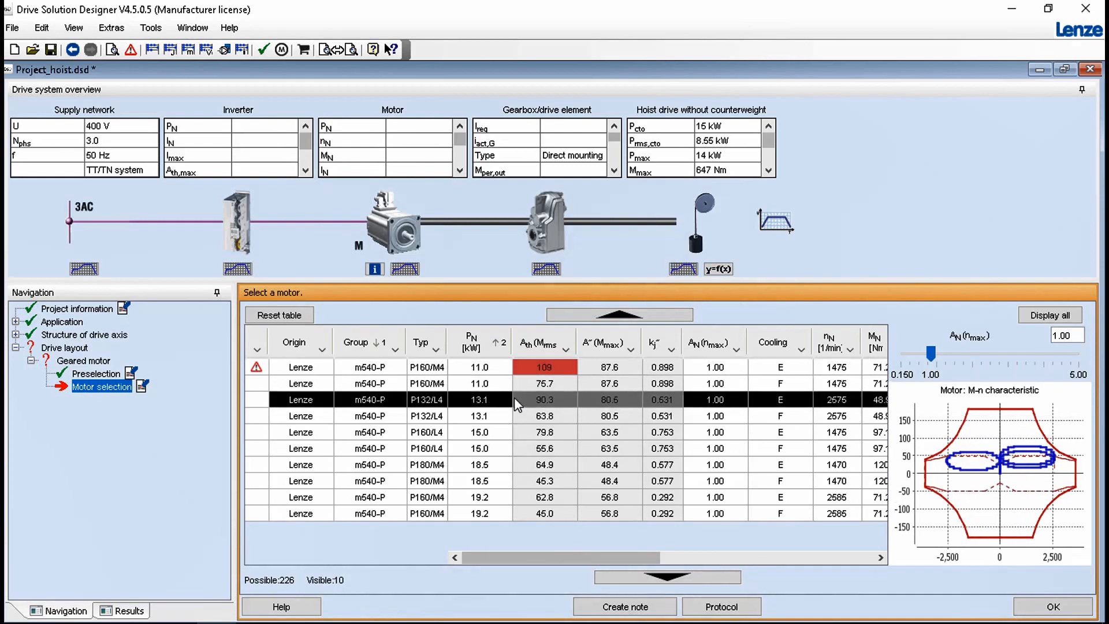
{"action": "mouse_move", "coordinate": [980, 422]}
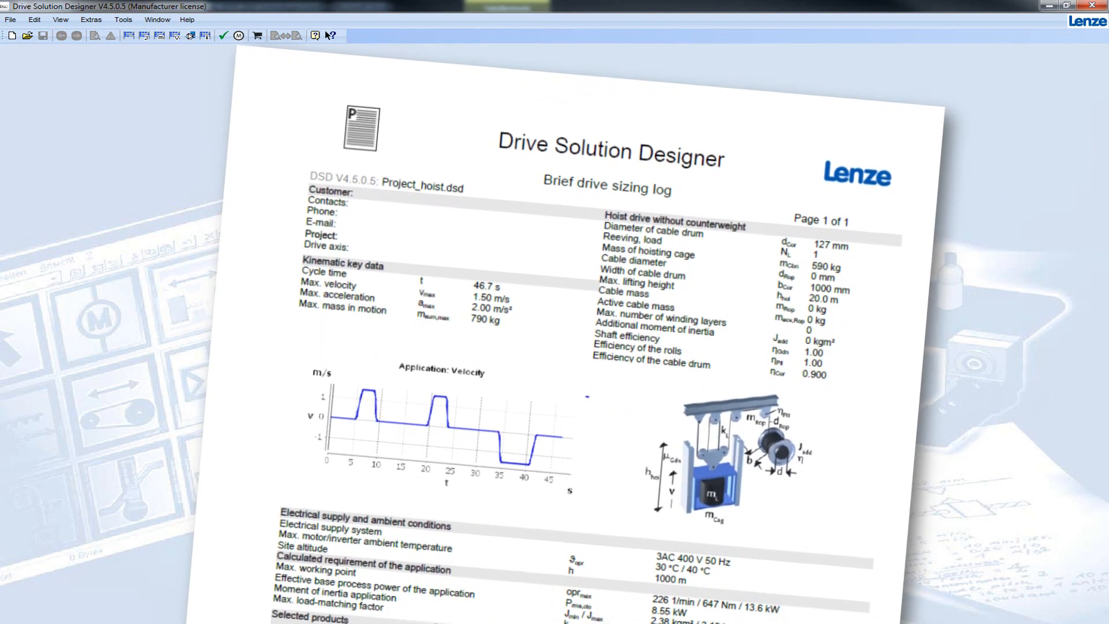
- Scroll through the brief sizing log's kinematic data and selected products
{"action": "scroll", "scroll_direction": "down", "scroll_amount": 3}
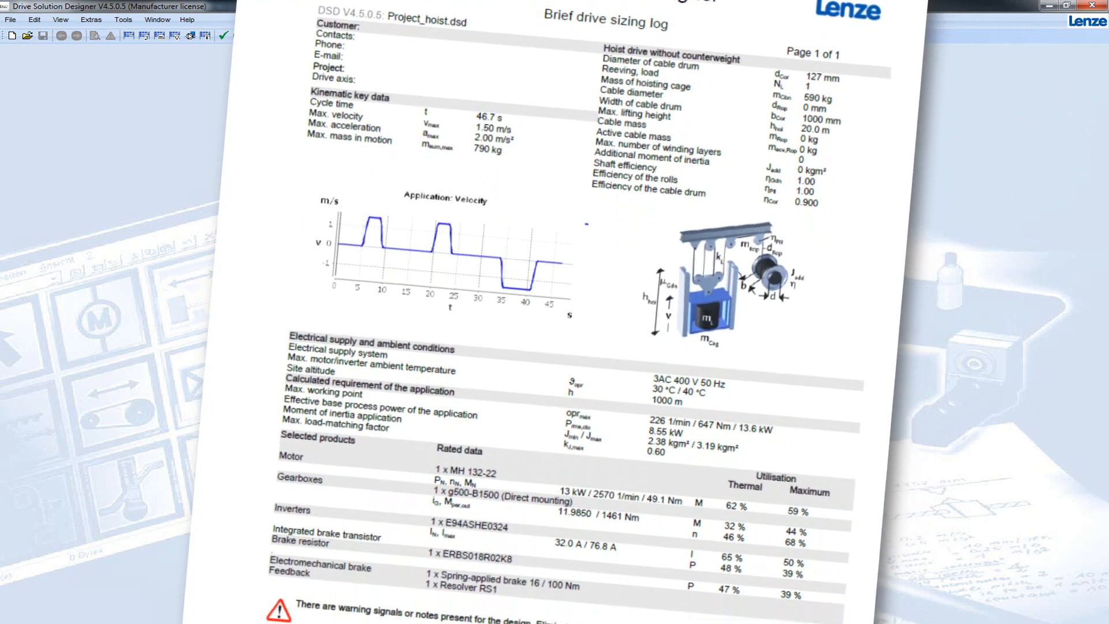
{"action": "scroll", "scroll_direction": "down", "scroll_amount": 3}
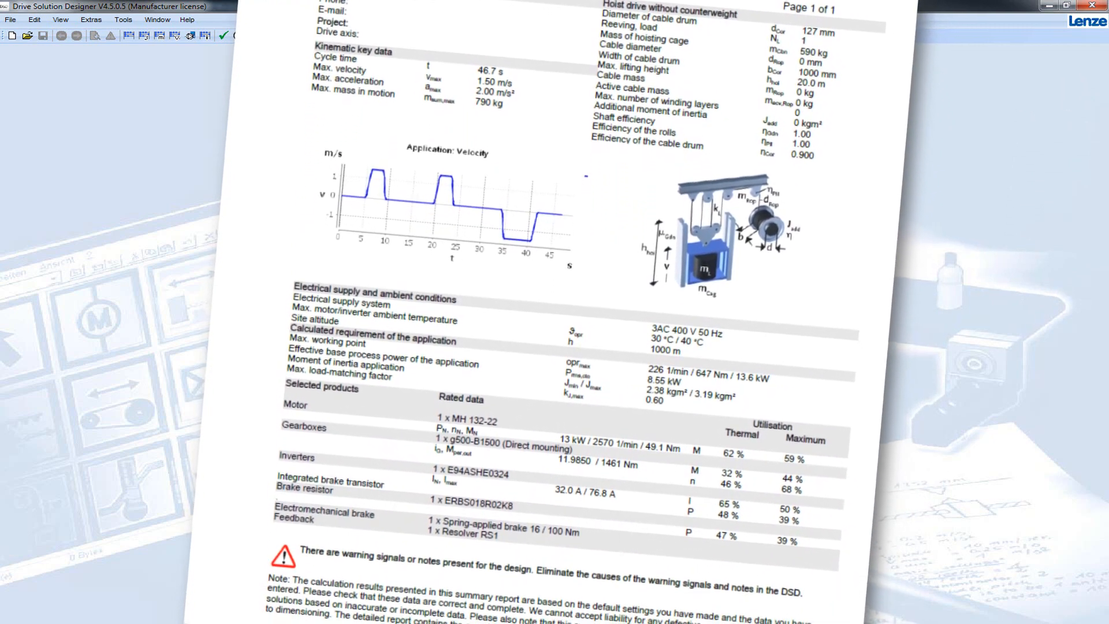
{"action": "scroll", "scroll_direction": "down", "scroll_amount": 3}
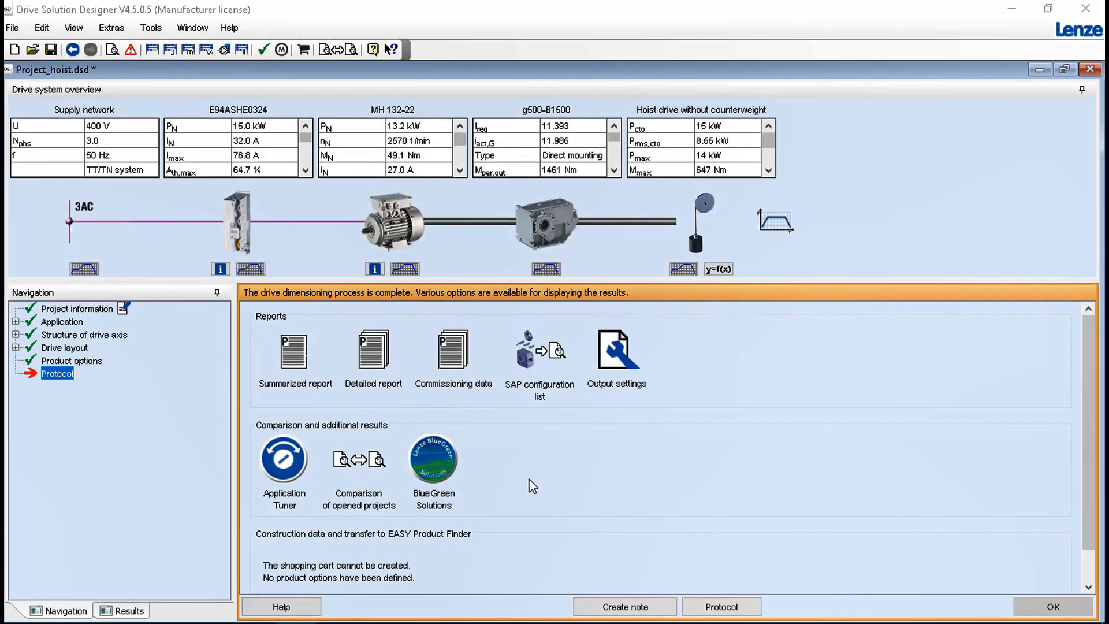
- Open BlueGreen Solutions and request the energy cost comparison report for both hoist projects
{"action": "left_click", "coordinate": [432, 458]}
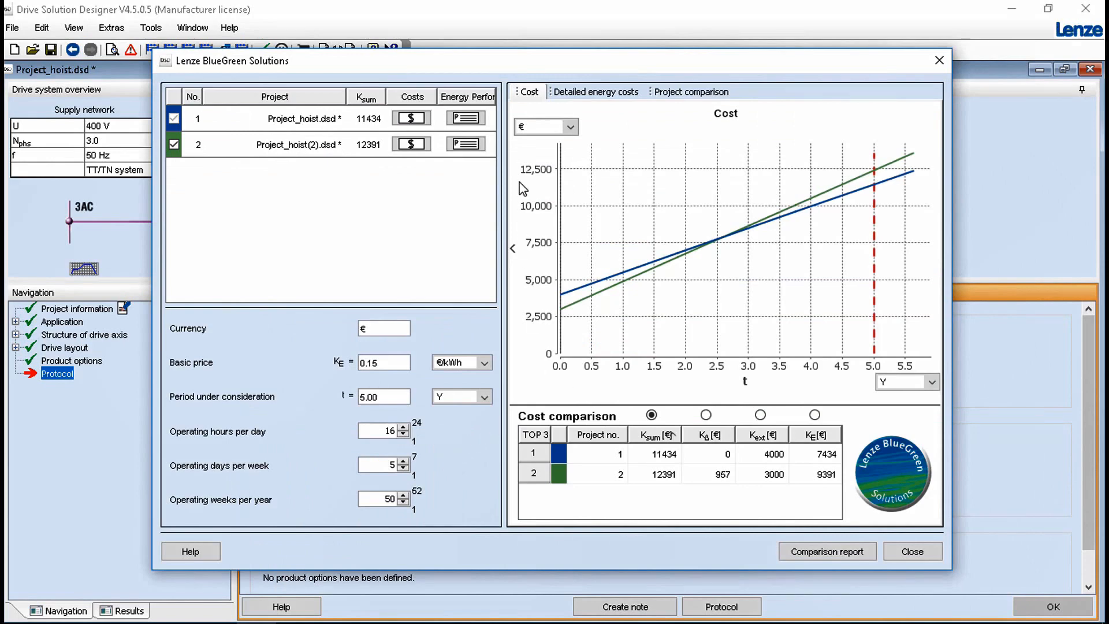
{"action": "mouse_move", "coordinate": [929, 343]}
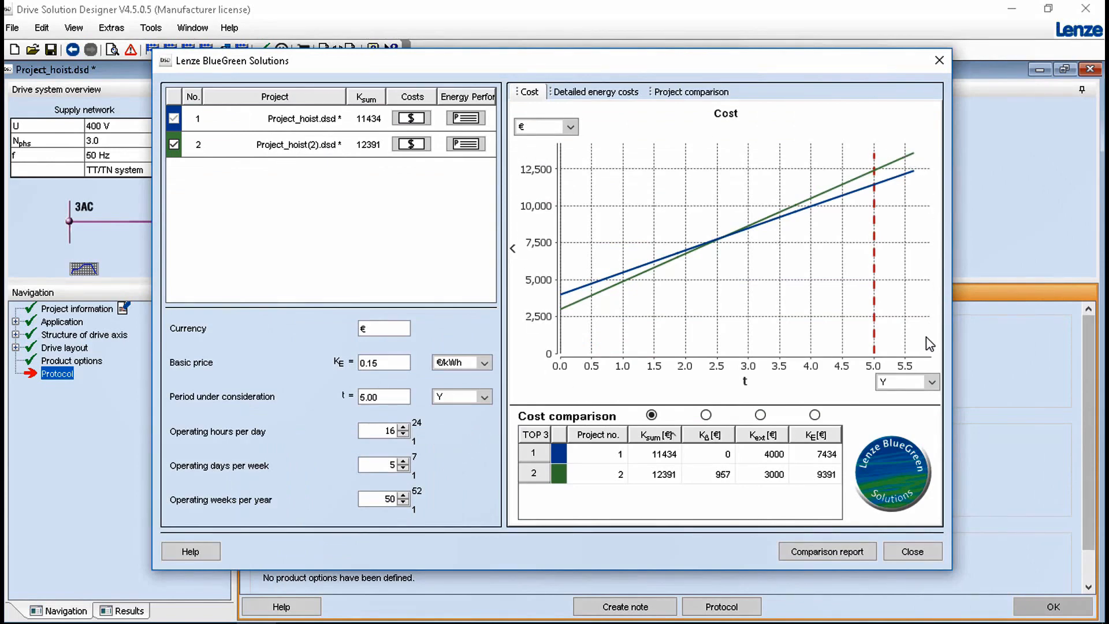
{"action": "mouse_move", "coordinate": [746, 364]}
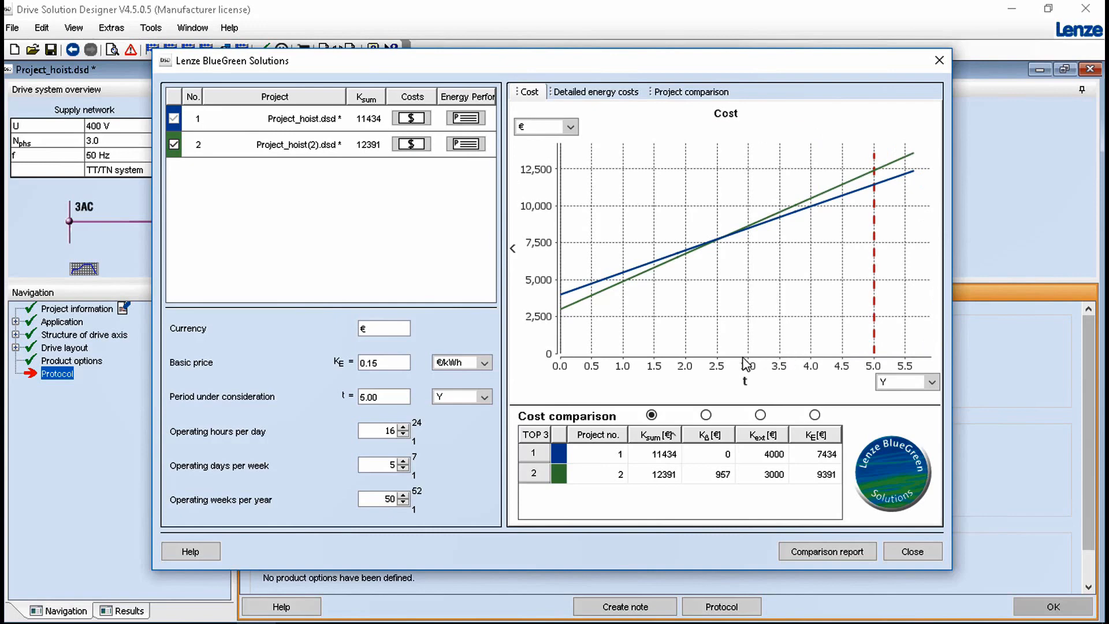
{"action": "mouse_move", "coordinate": [683, 361]}
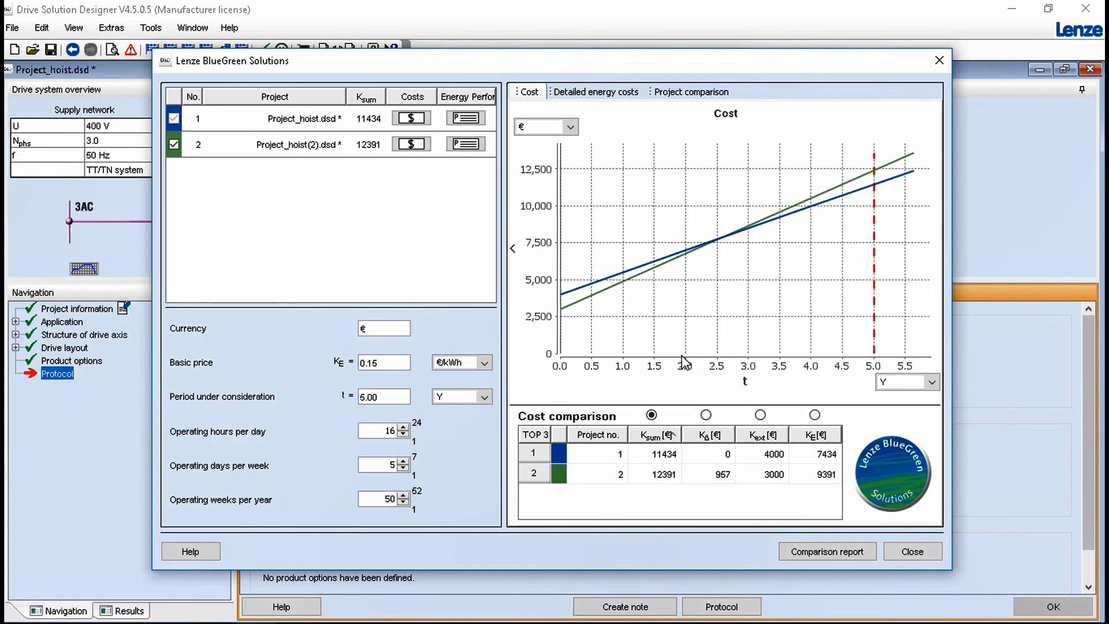
{"action": "left_click", "coordinate": [825, 550]}
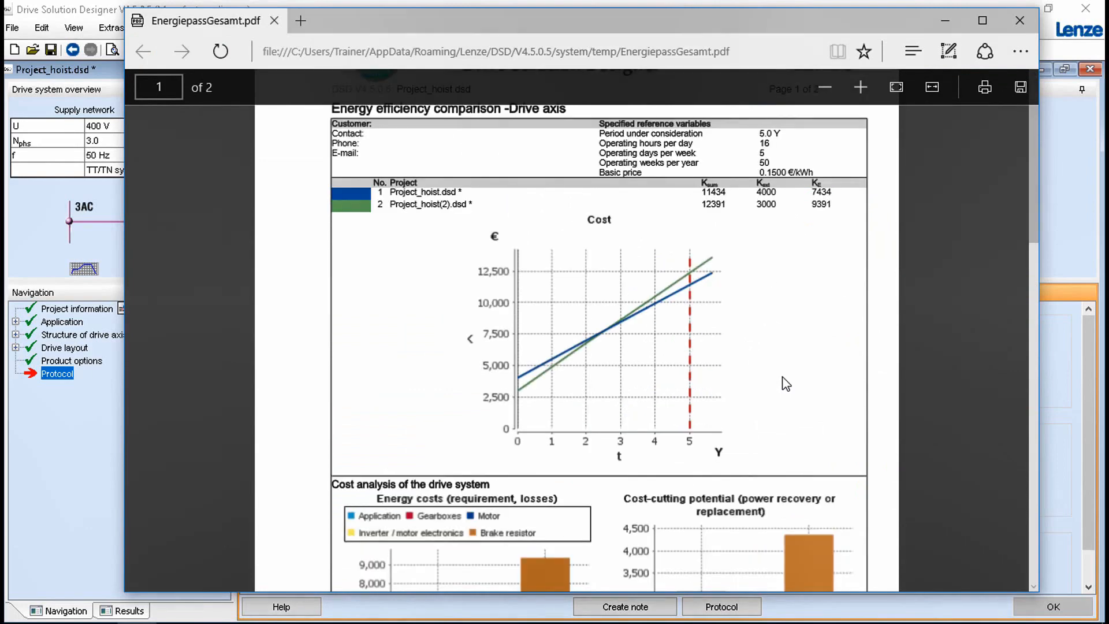
{"action": "mouse_move", "coordinate": [675, 340]}
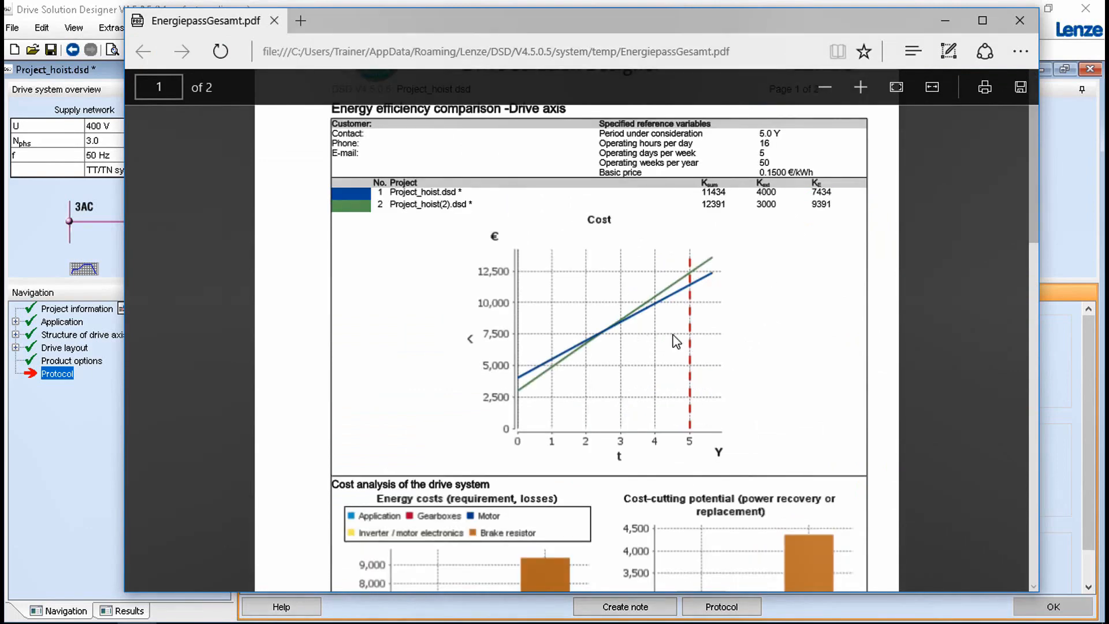
- Scroll EnergiepassGesamt.pdf down to the drive system cost analysis charts
{"action": "scroll", "scroll_direction": "down", "scroll_amount": 3}
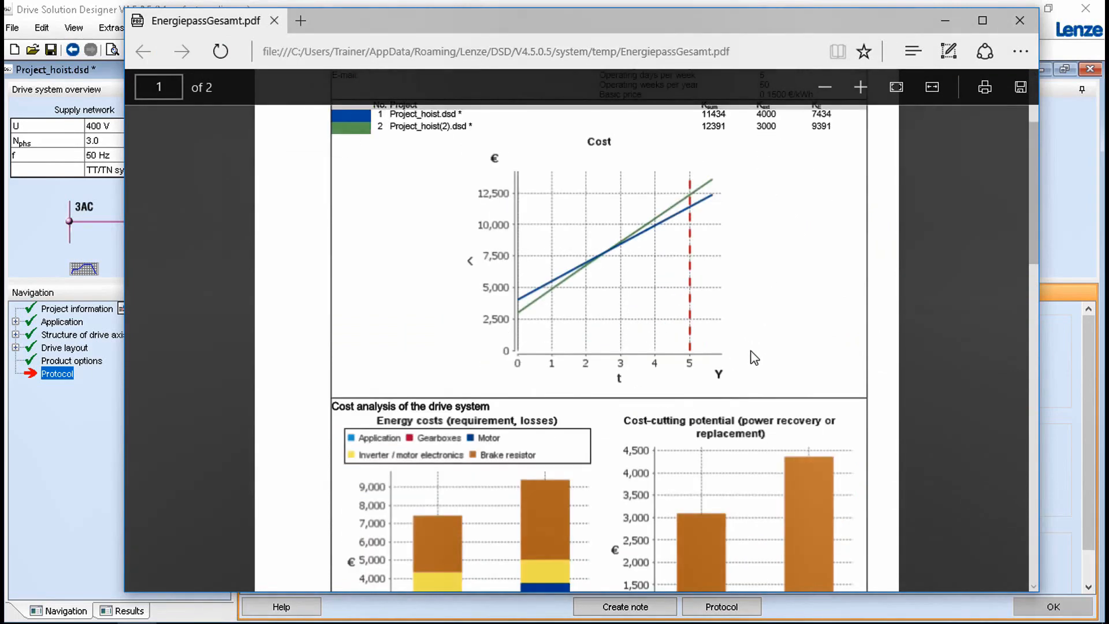
{"action": "scroll", "scroll_direction": "down", "scroll_amount": 3}
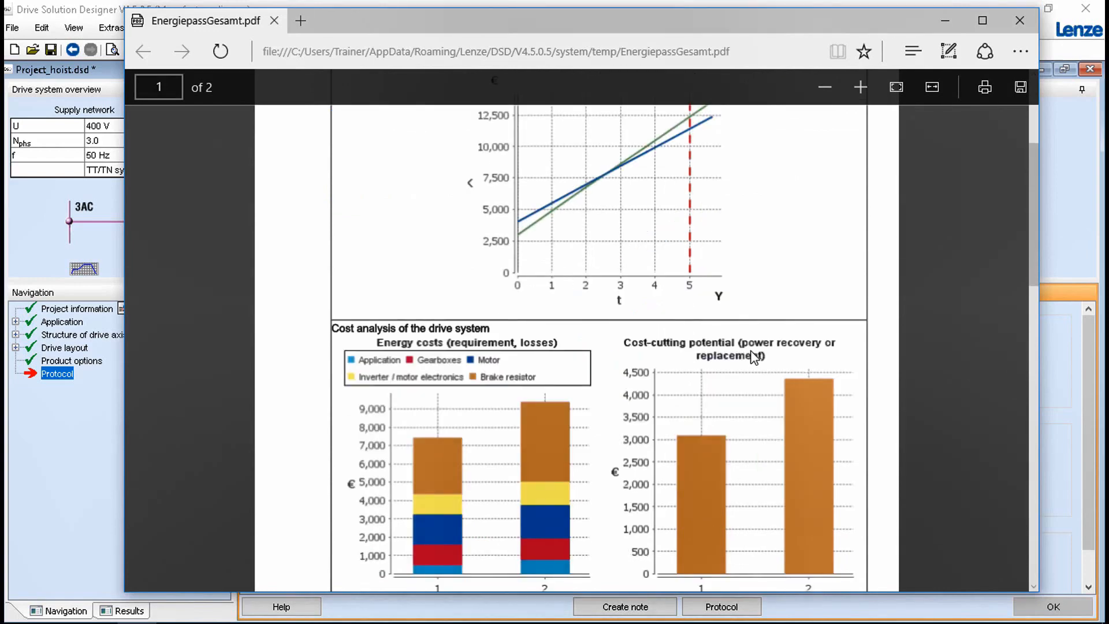
{"action": "scroll", "scroll_direction": "down", "scroll_amount": 3}
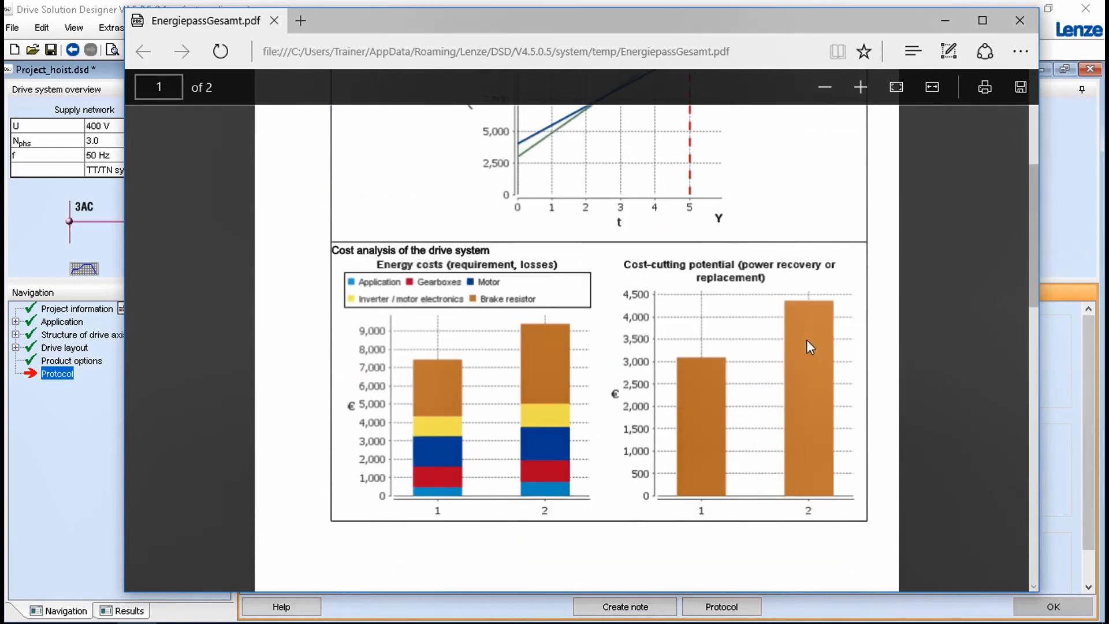